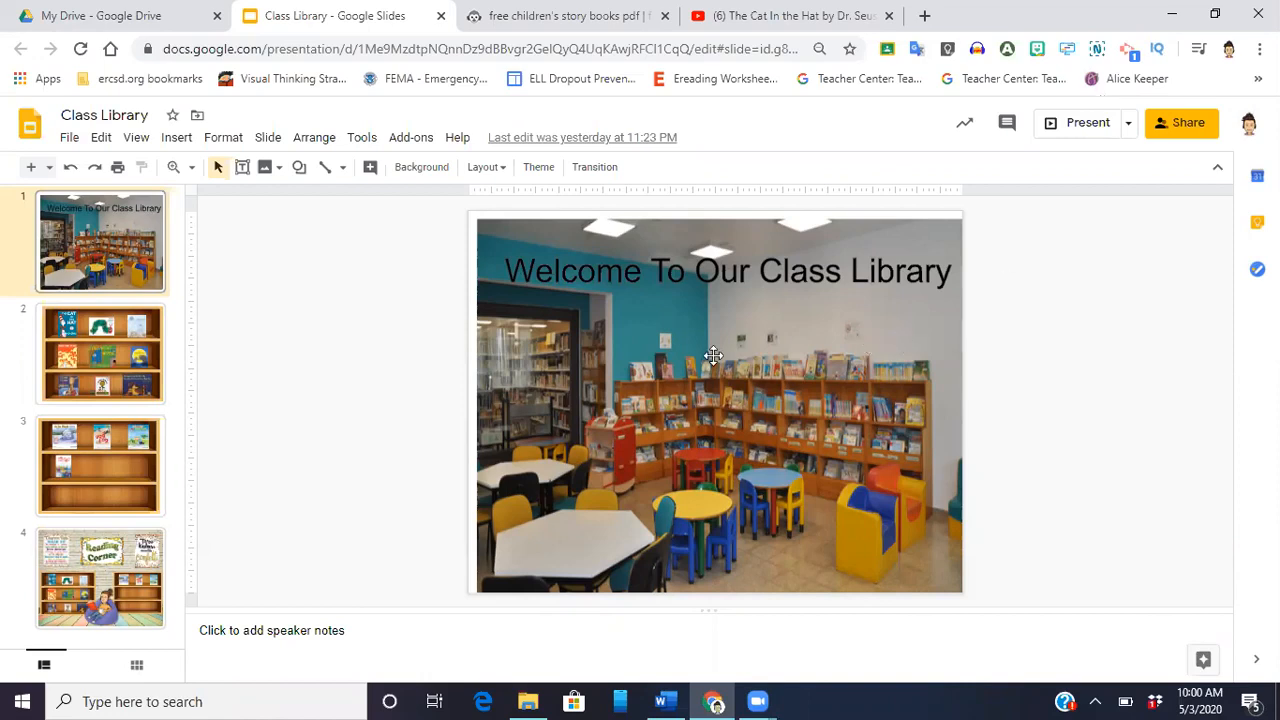
pyautogui.moveTo(592, 428)
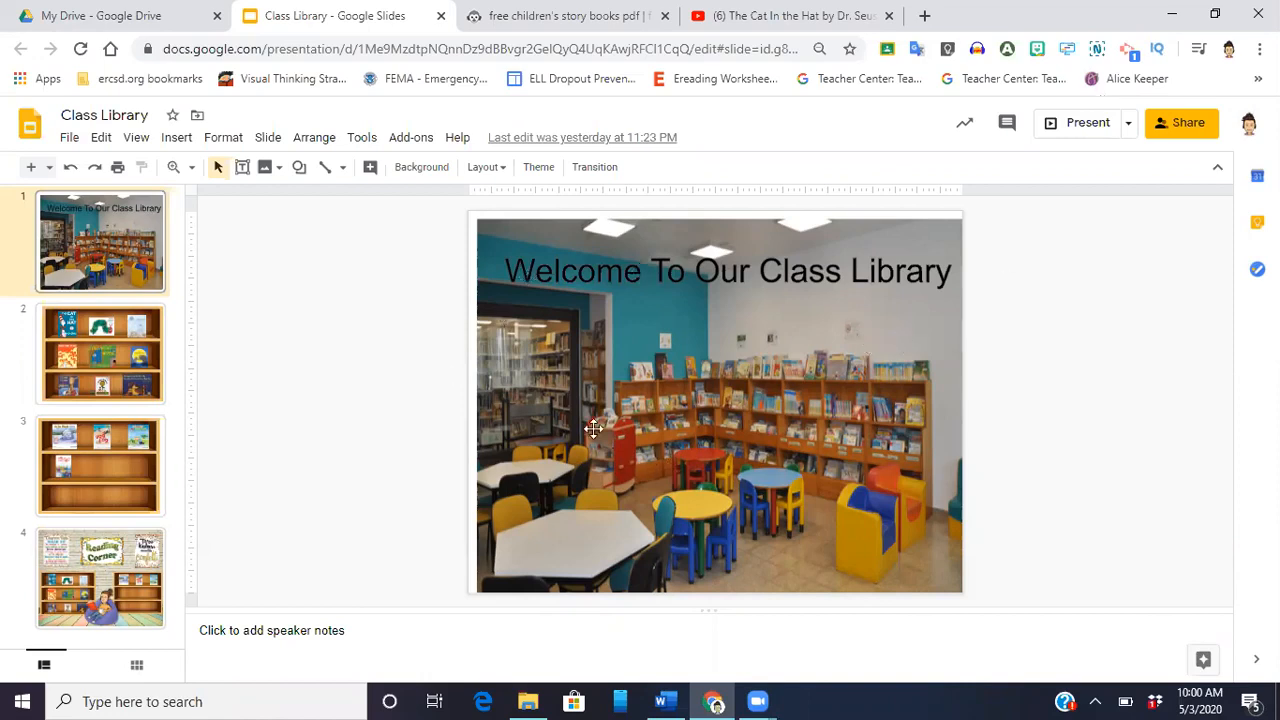
pyautogui.moveTo(988, 388)
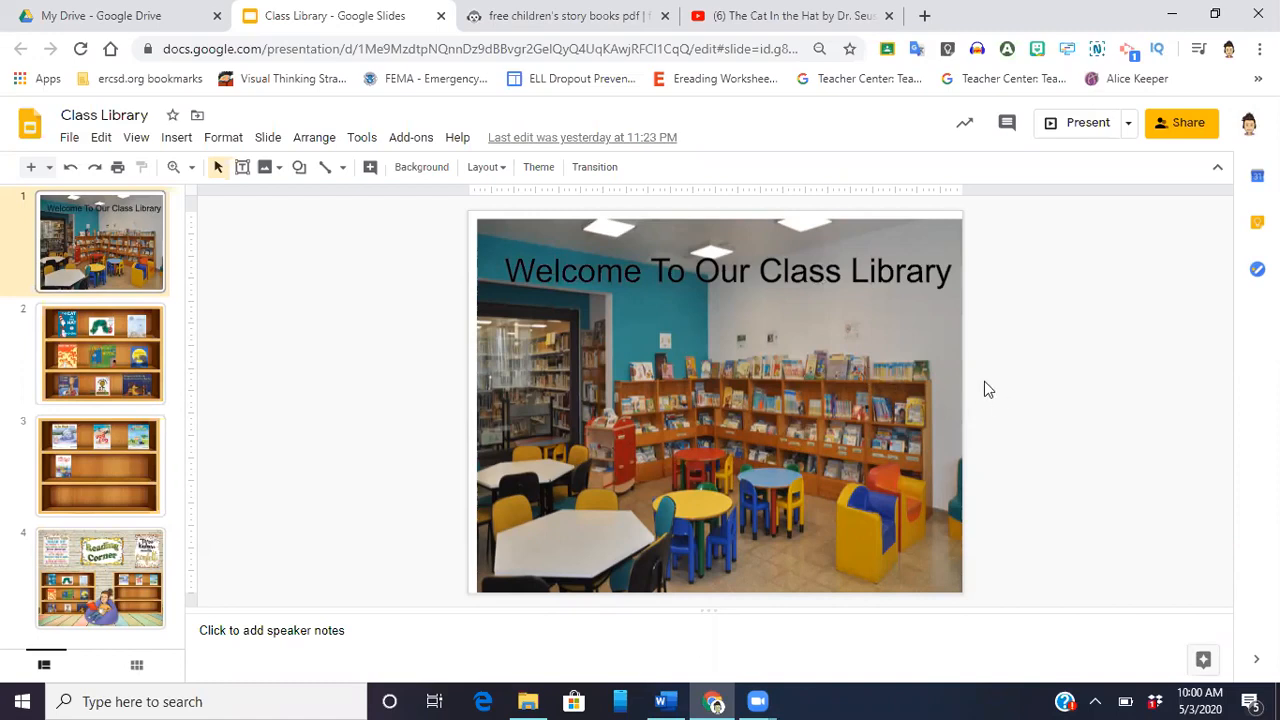
pyautogui.moveTo(792, 356)
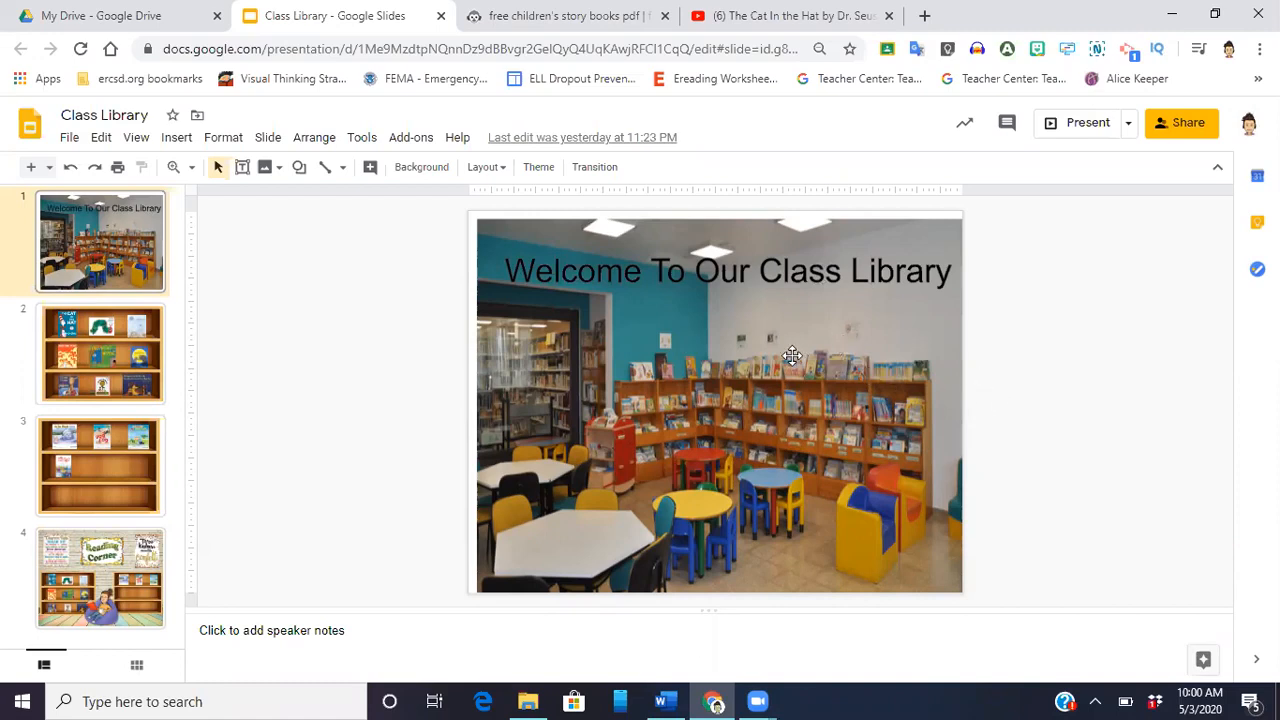
pyautogui.moveTo(668, 436)
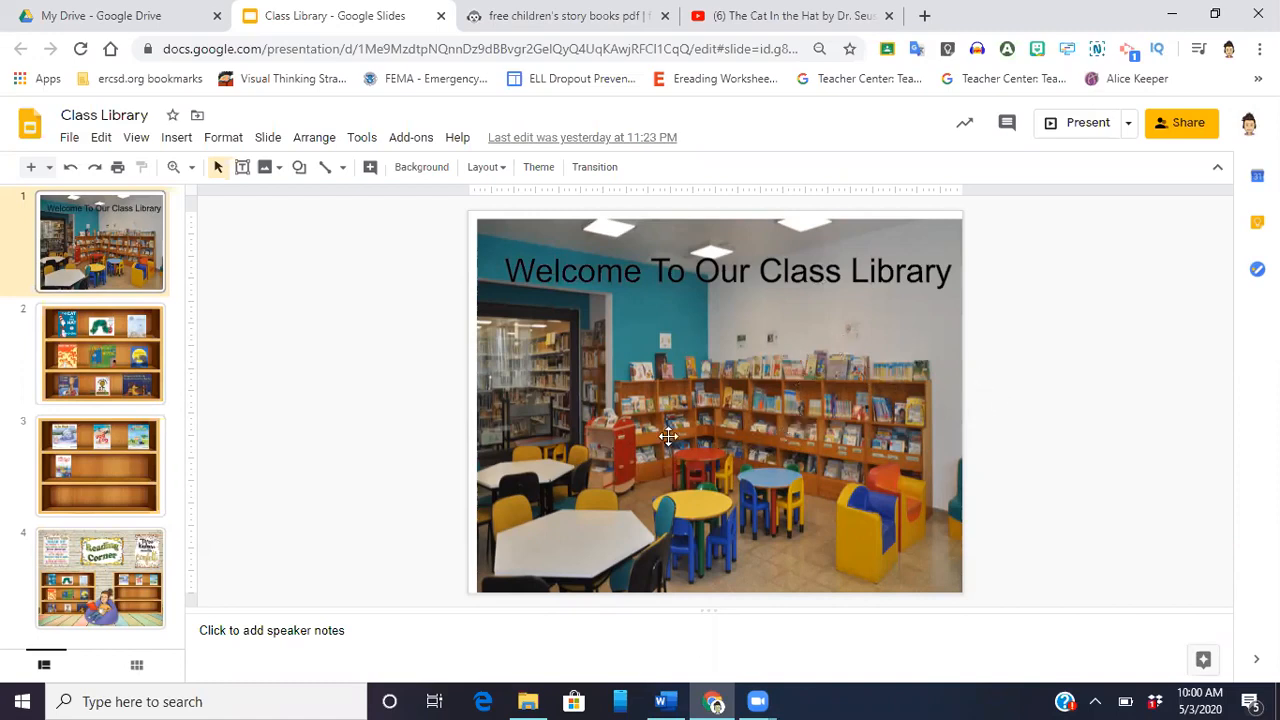
pyautogui.moveTo(764, 348)
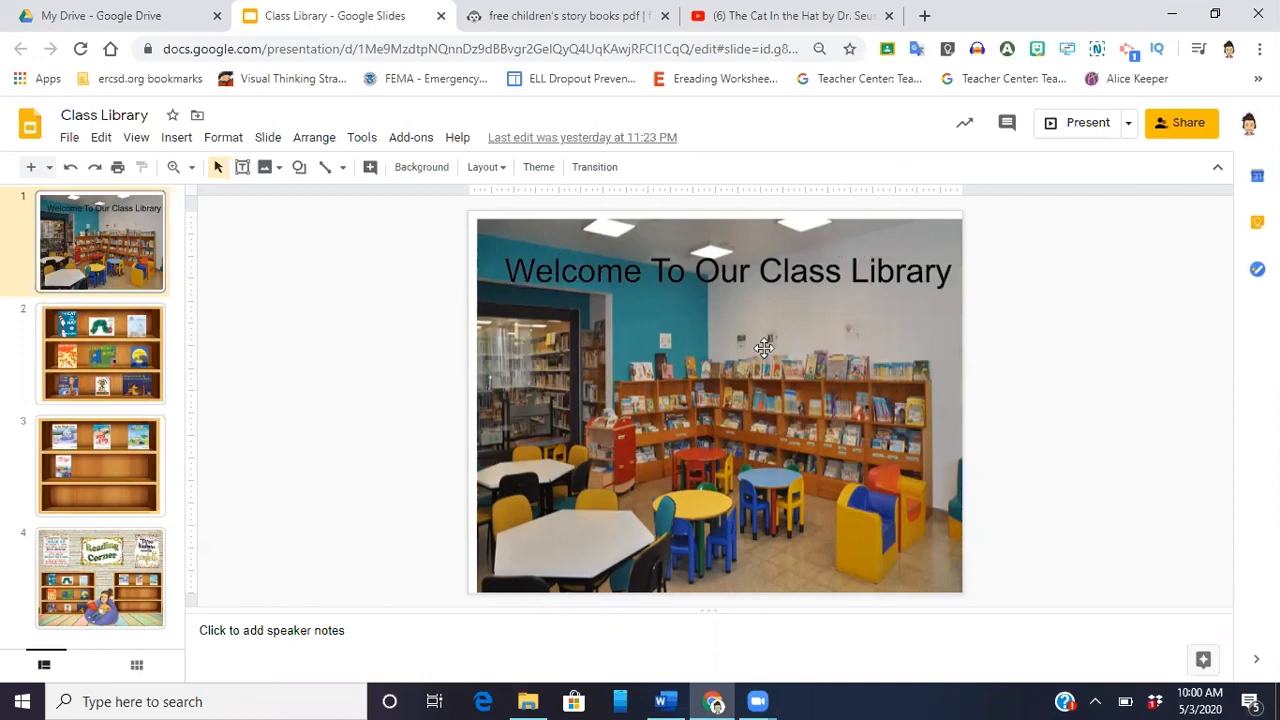
pyautogui.moveTo(530, 336)
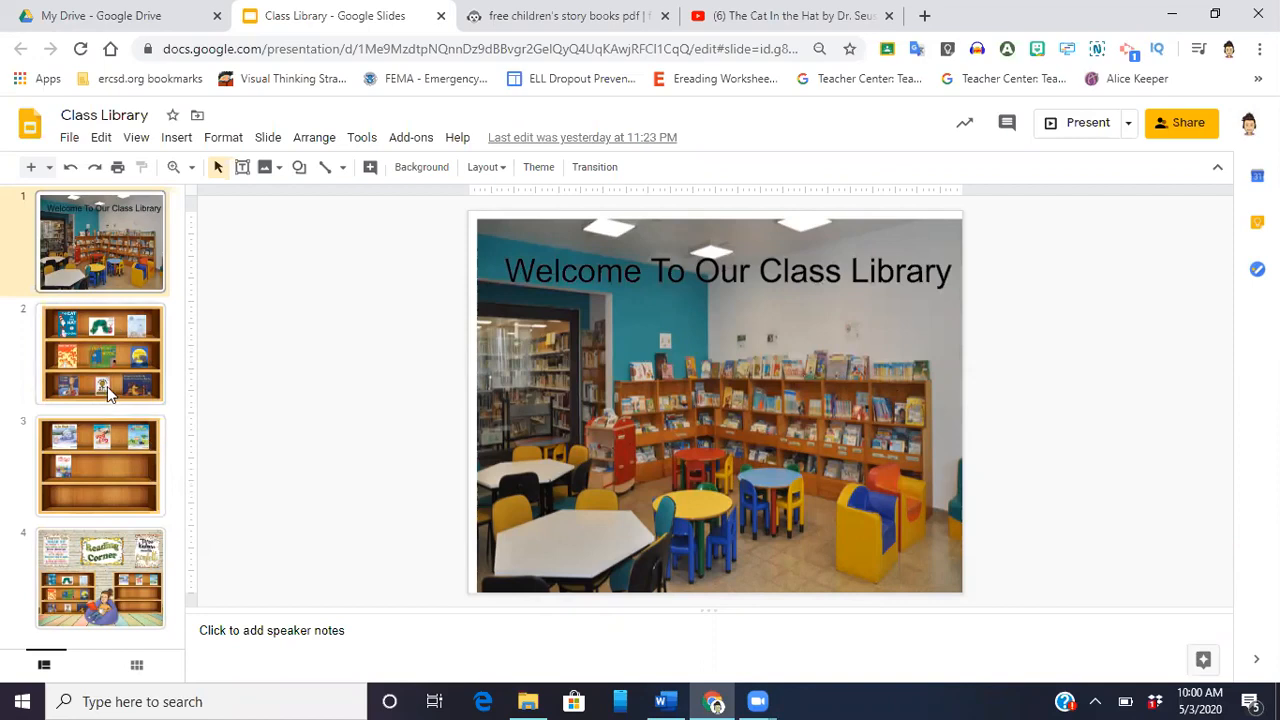
# Glance at the four-cover bookshelf slide, then settle on the nine-cover bookshelf slide
pyautogui.click(100, 352)
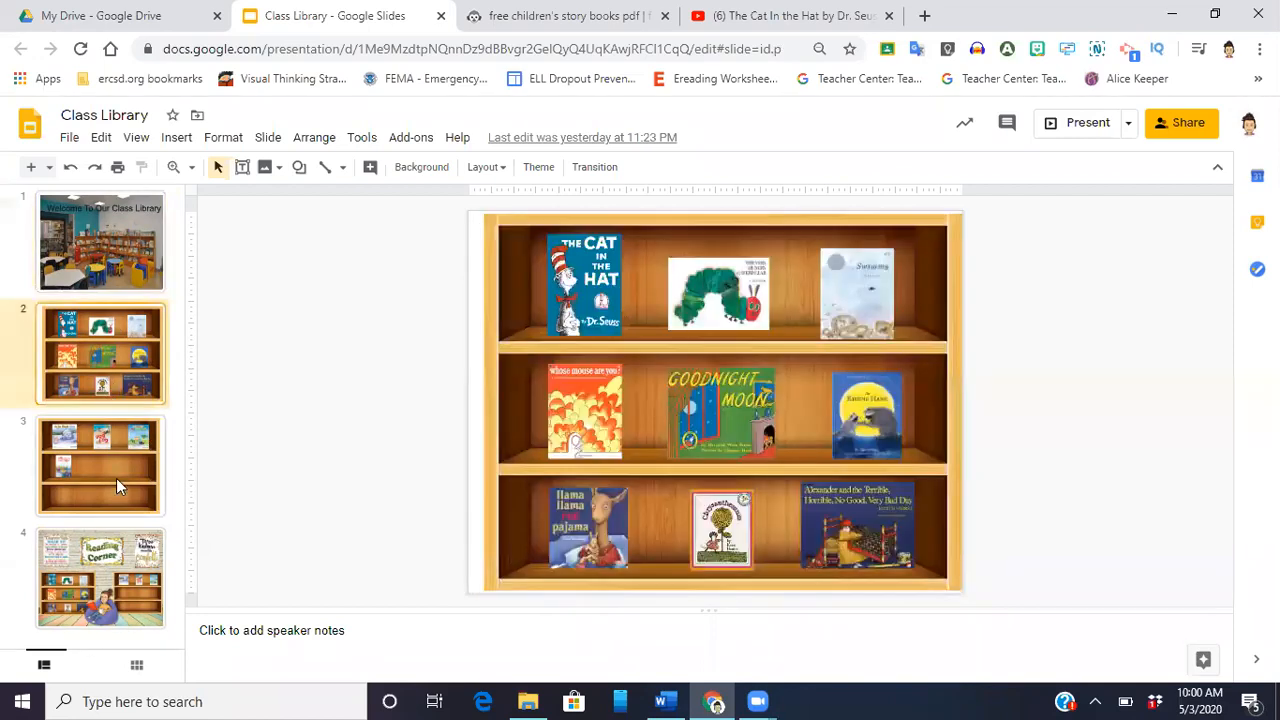
pyautogui.click(100, 464)
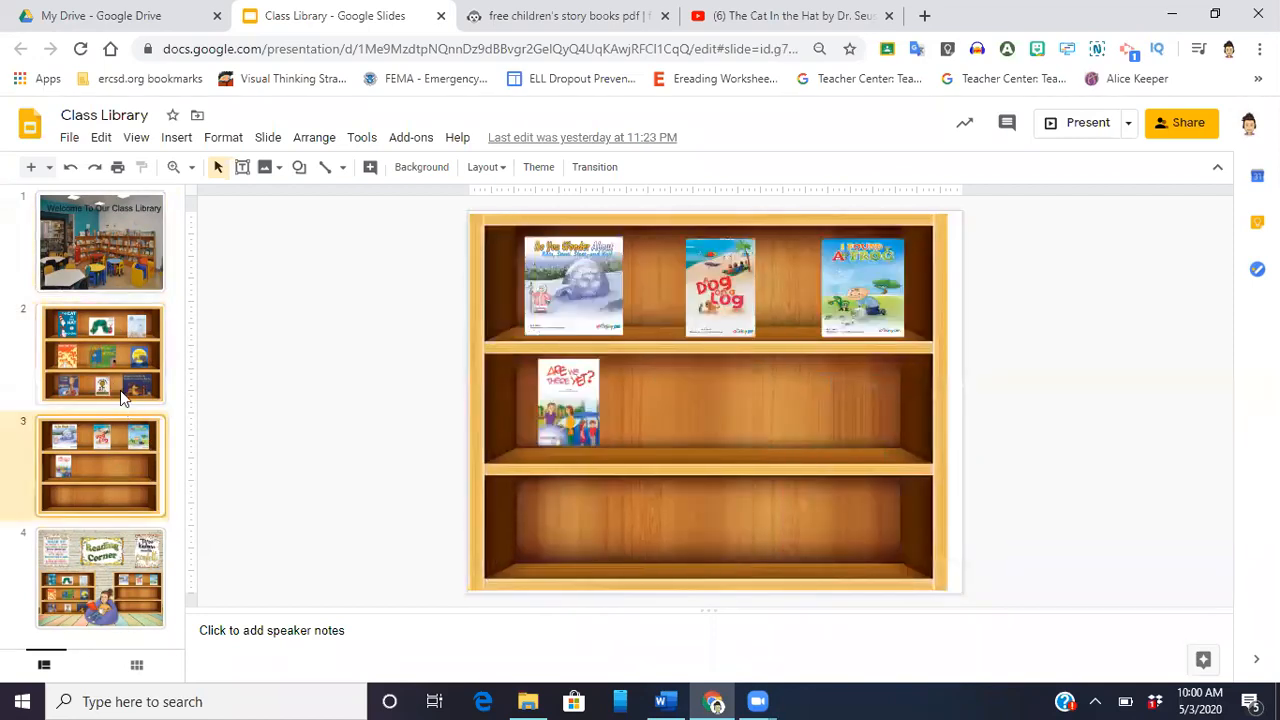
pyautogui.click(100, 352)
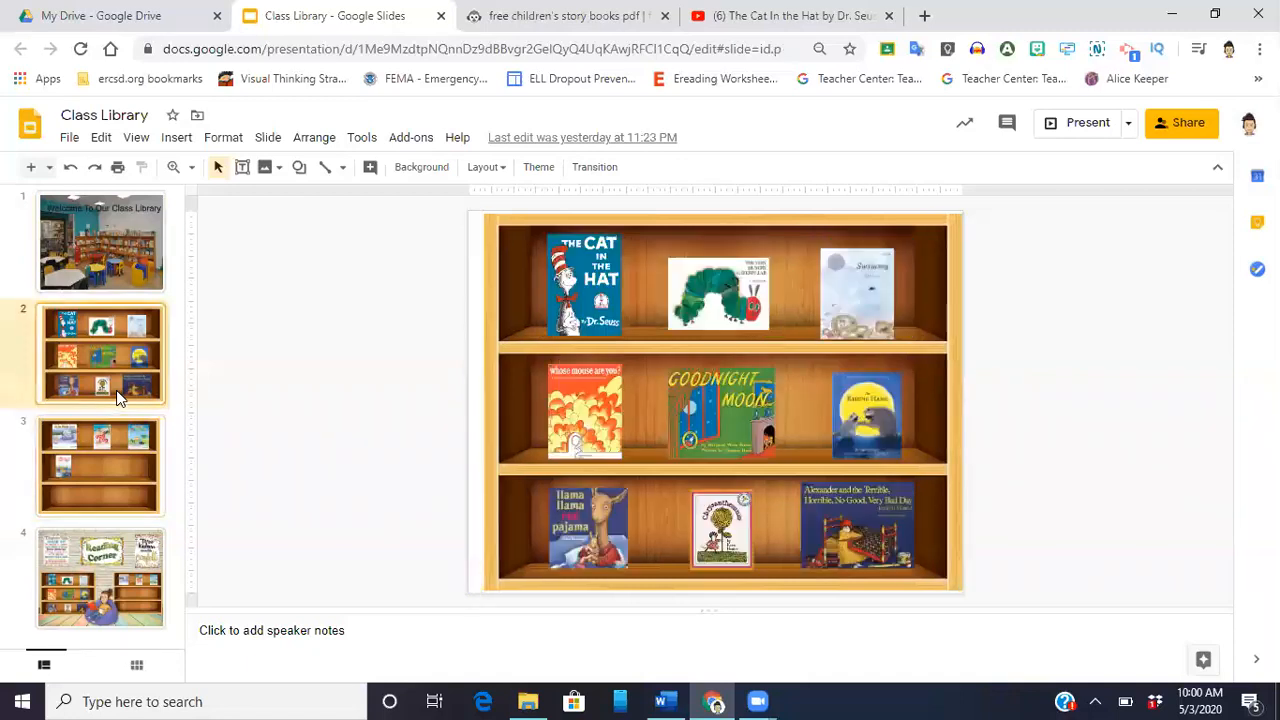
pyautogui.moveTo(120, 404)
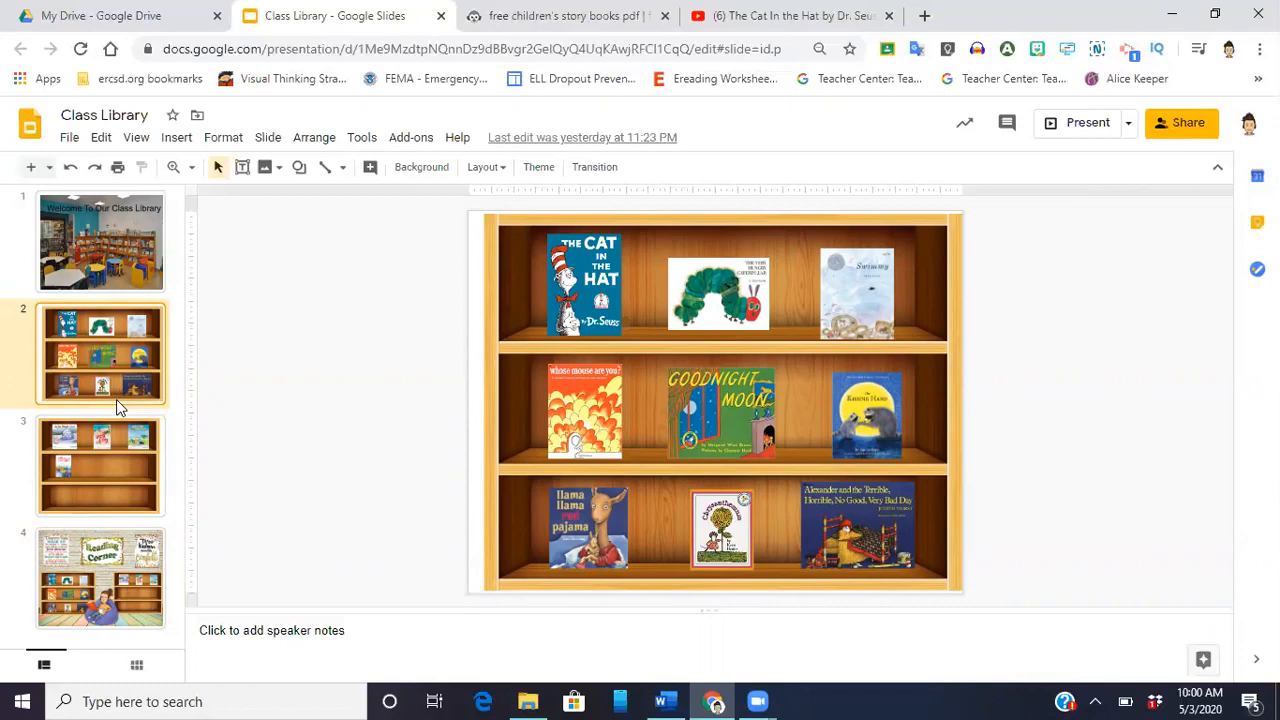
pyautogui.moveTo(120, 412)
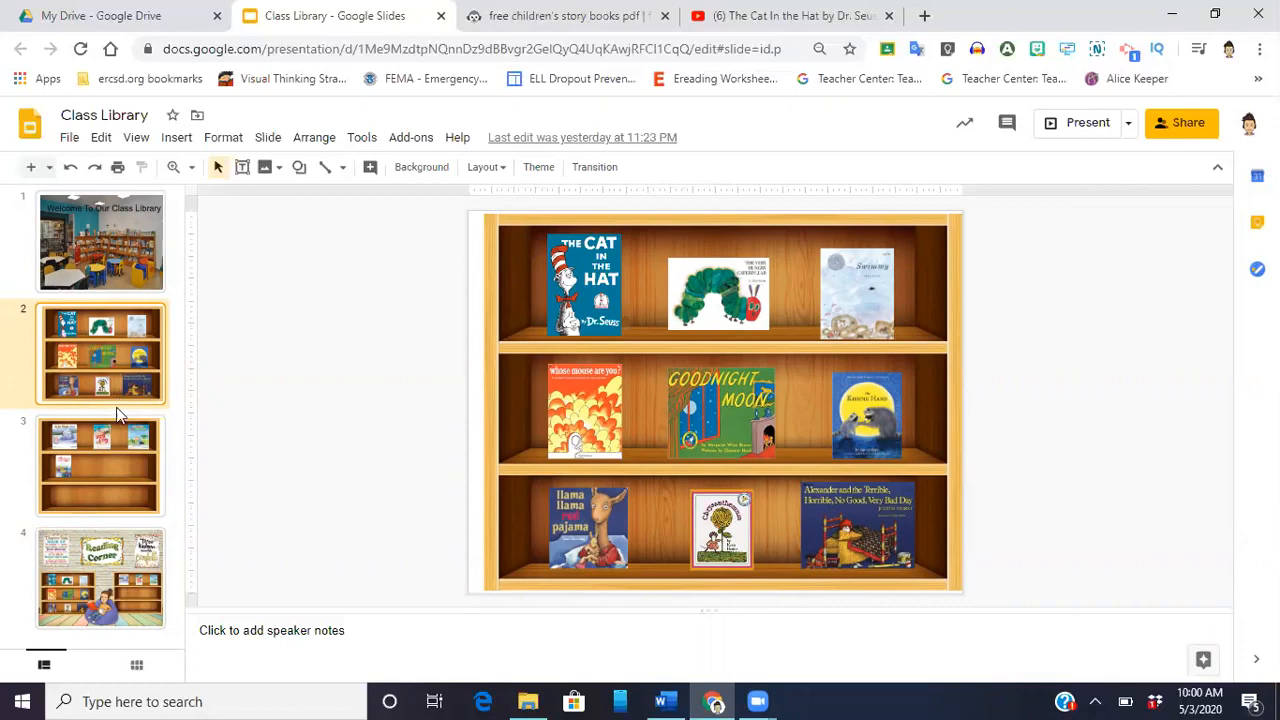
pyautogui.moveTo(114, 464)
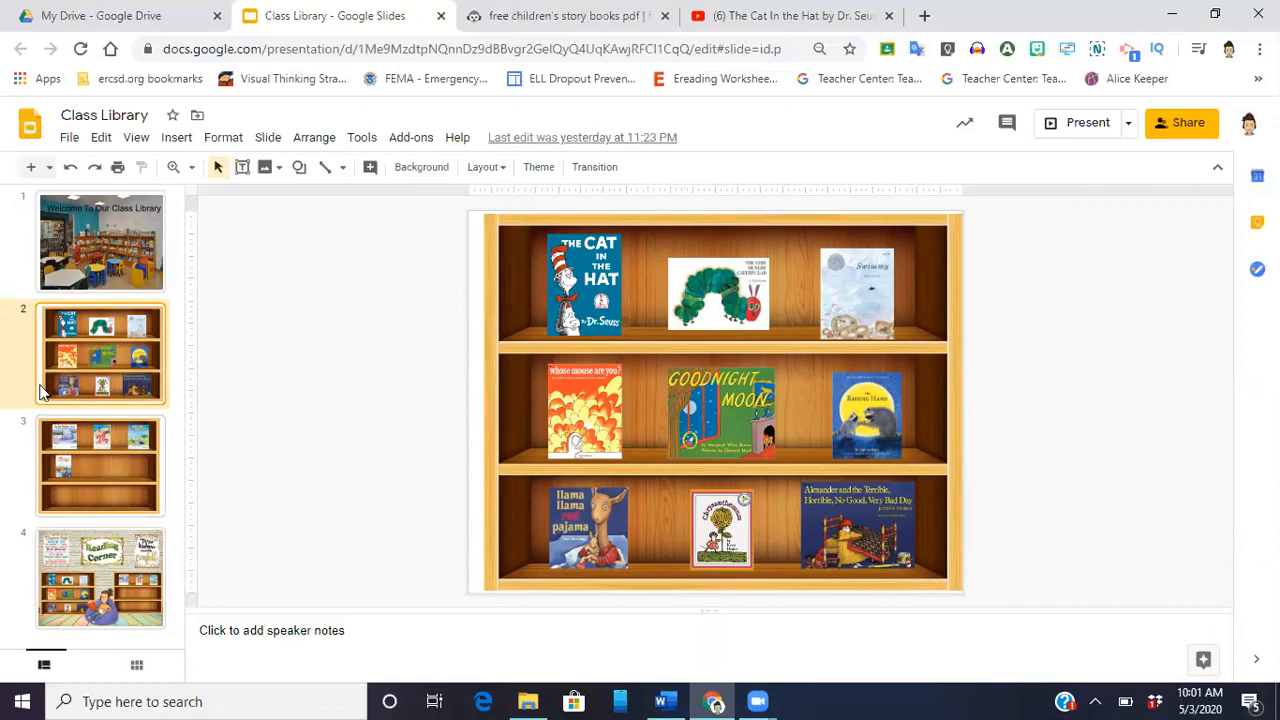
pyautogui.moveTo(120, 376)
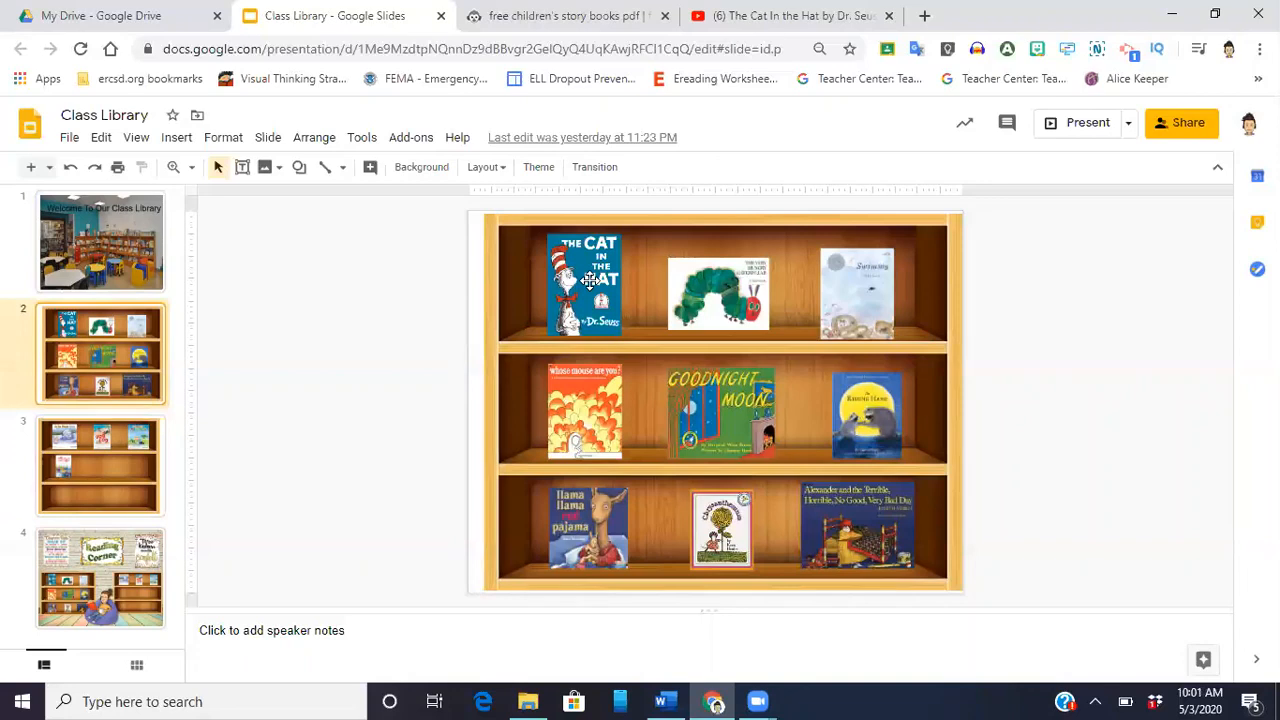
# Select The Cat in the Hat cover on the bookshelf slide
pyautogui.click(584, 284)
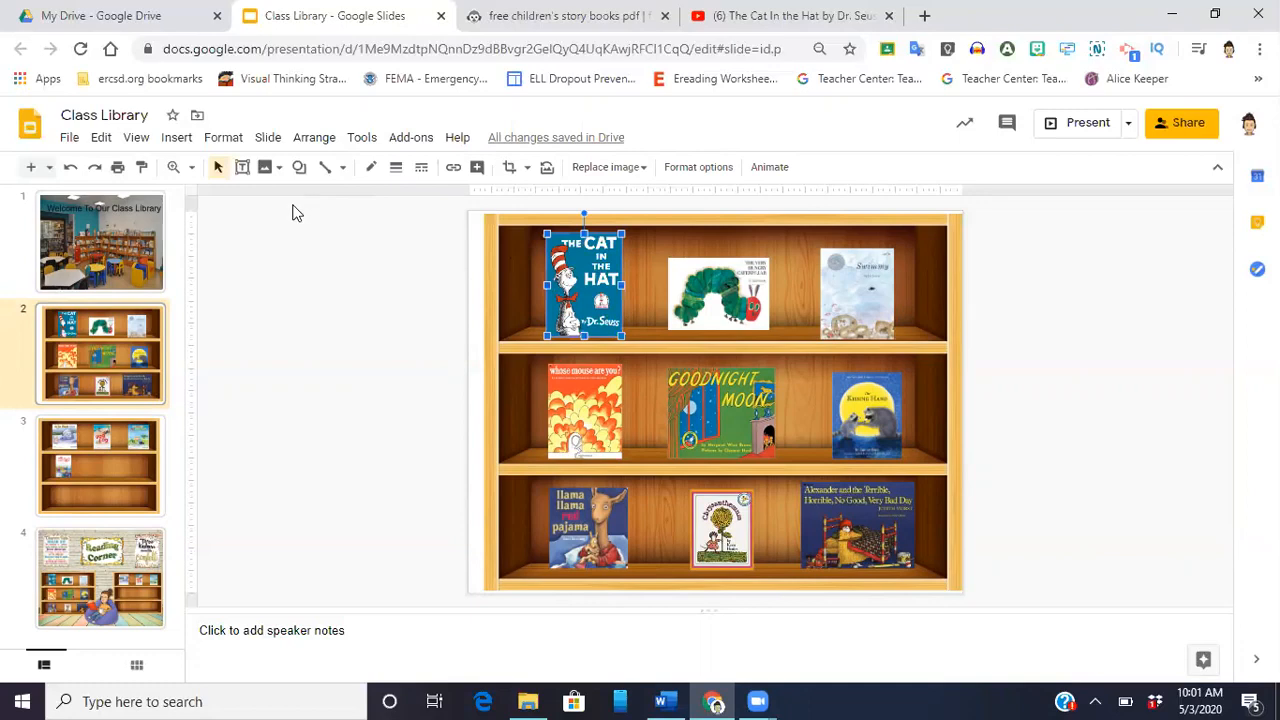
pyautogui.moveTo(736, 40)
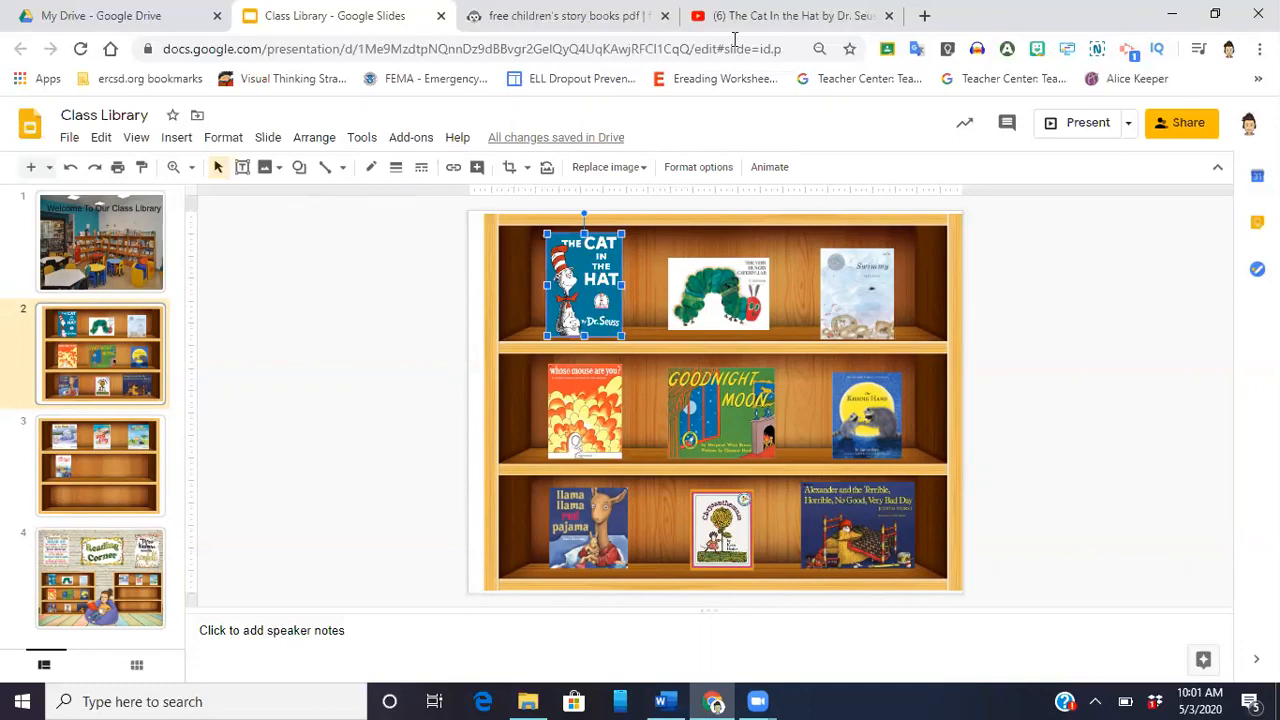
pyautogui.moveTo(724, 136)
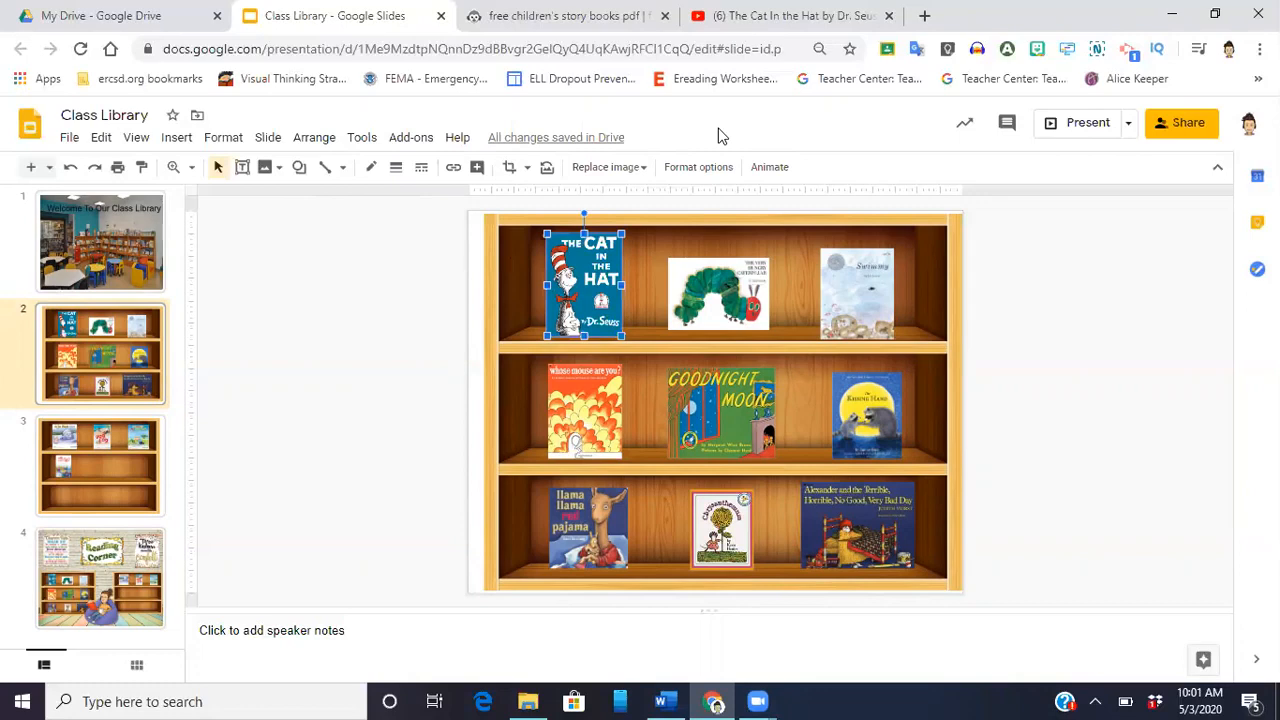
pyautogui.moveTo(788, 136)
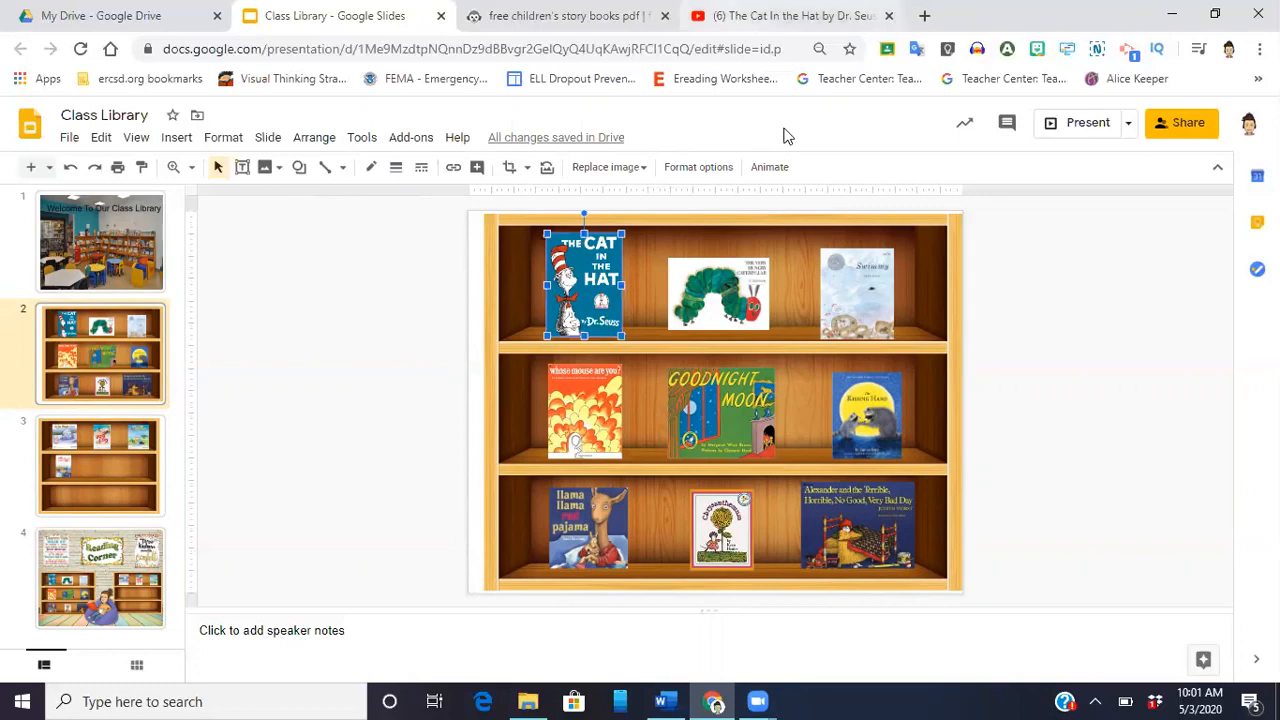
# Copy the share link of The Cat in the Hat read-aloud video on YouTube
pyautogui.click(780, 16)
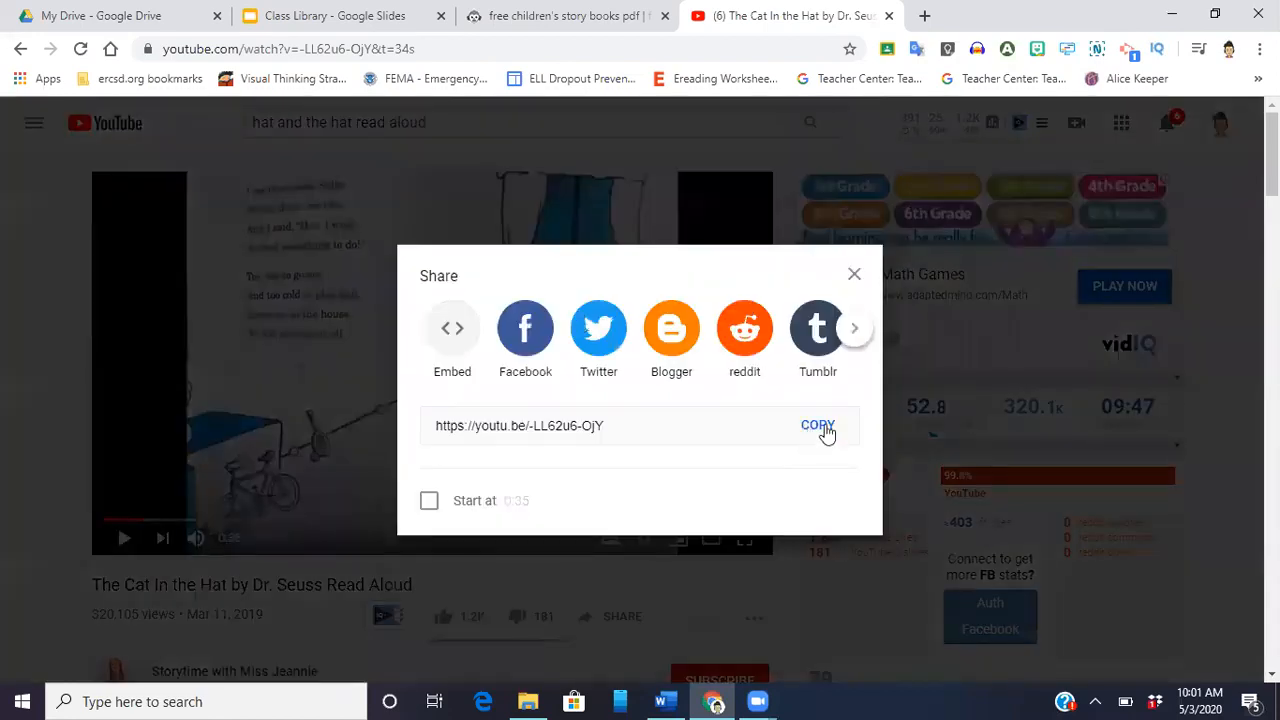
pyautogui.click(816, 424)
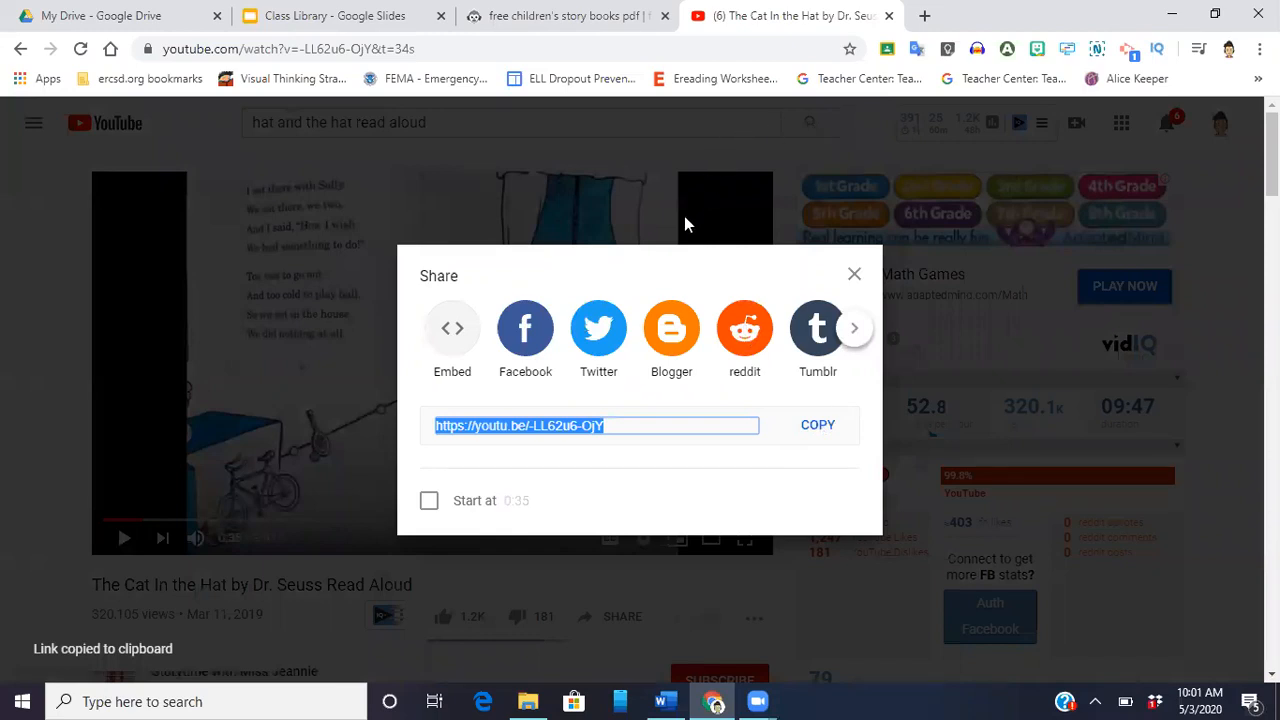
pyautogui.moveTo(704, 100)
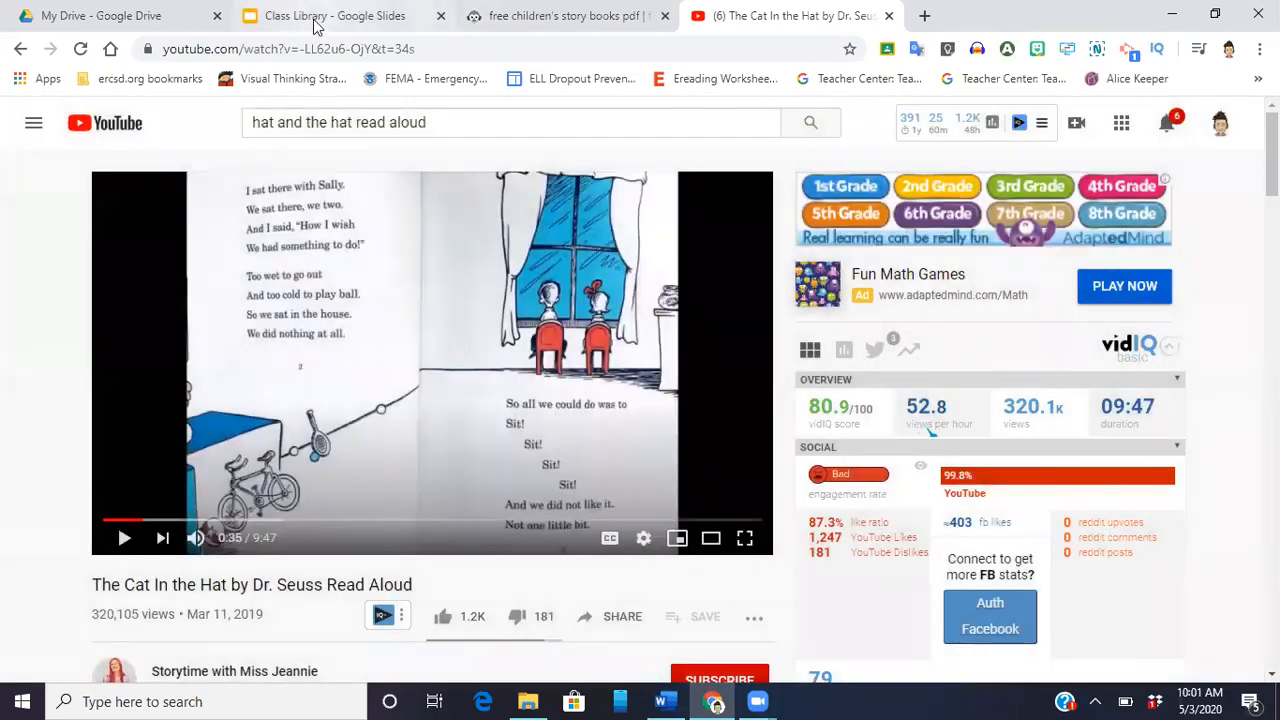
pyautogui.click(332, 16)
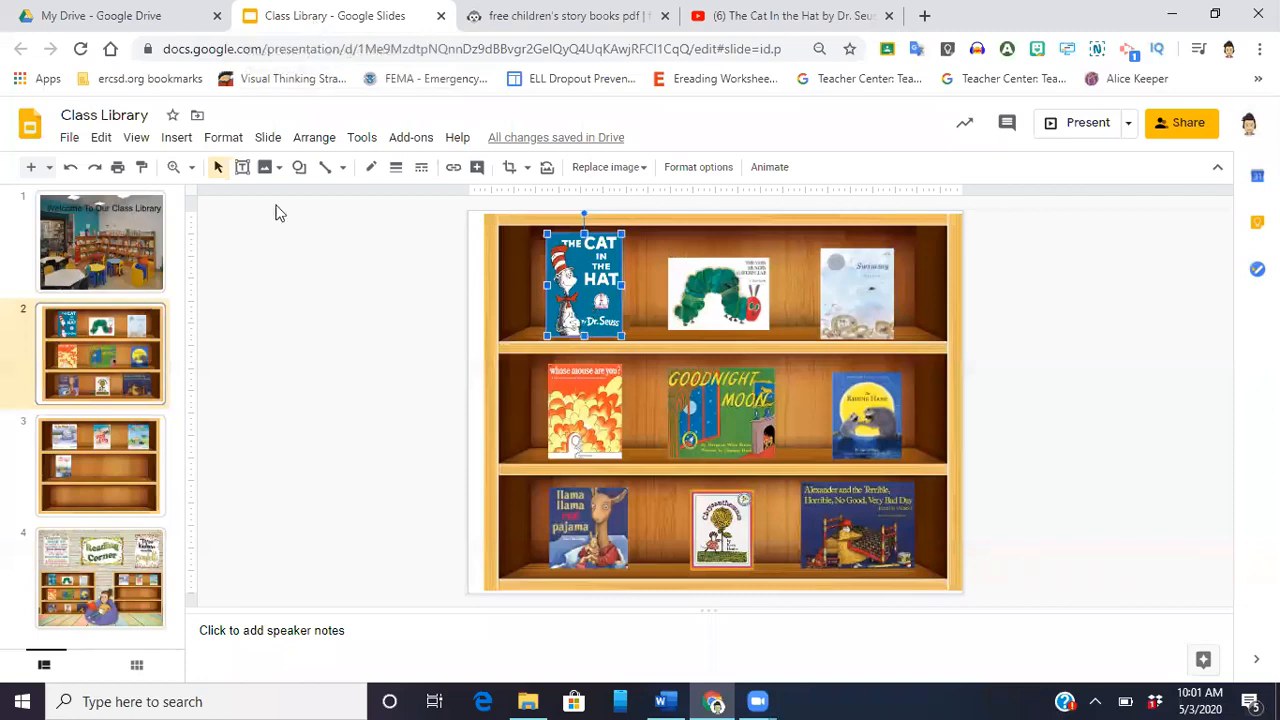
pyautogui.click(176, 136)
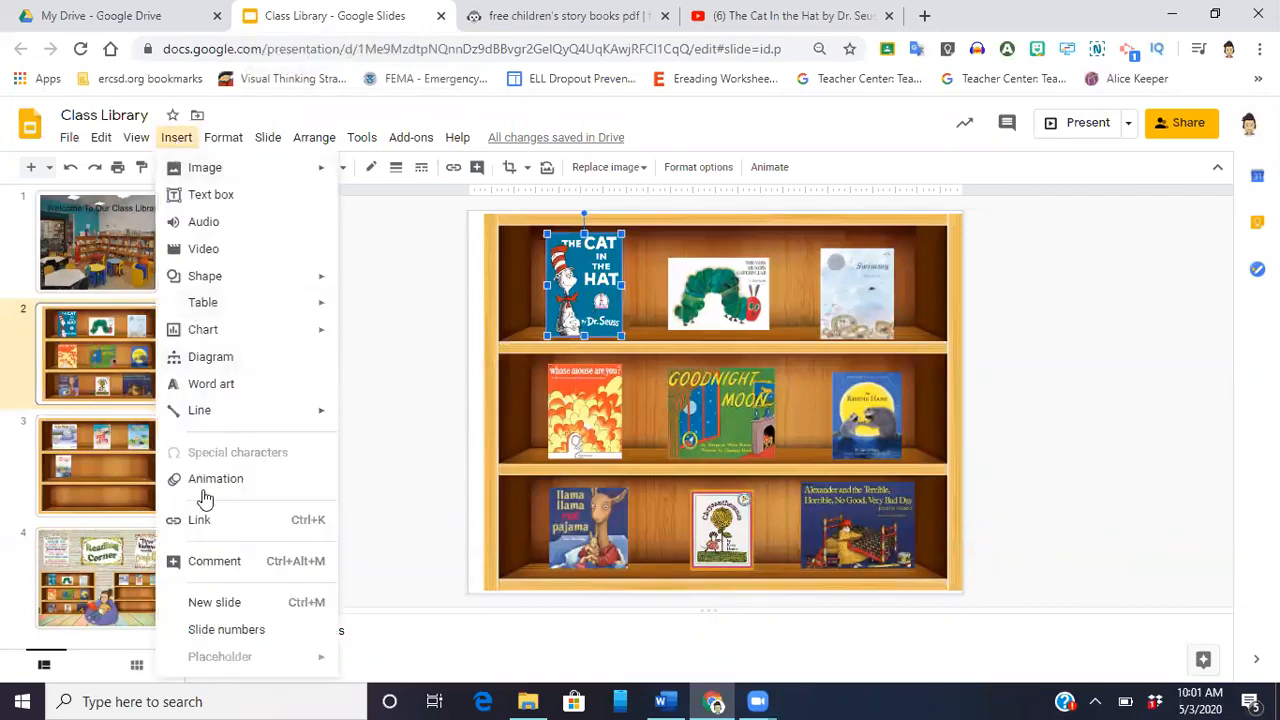
pyautogui.click(200, 520)
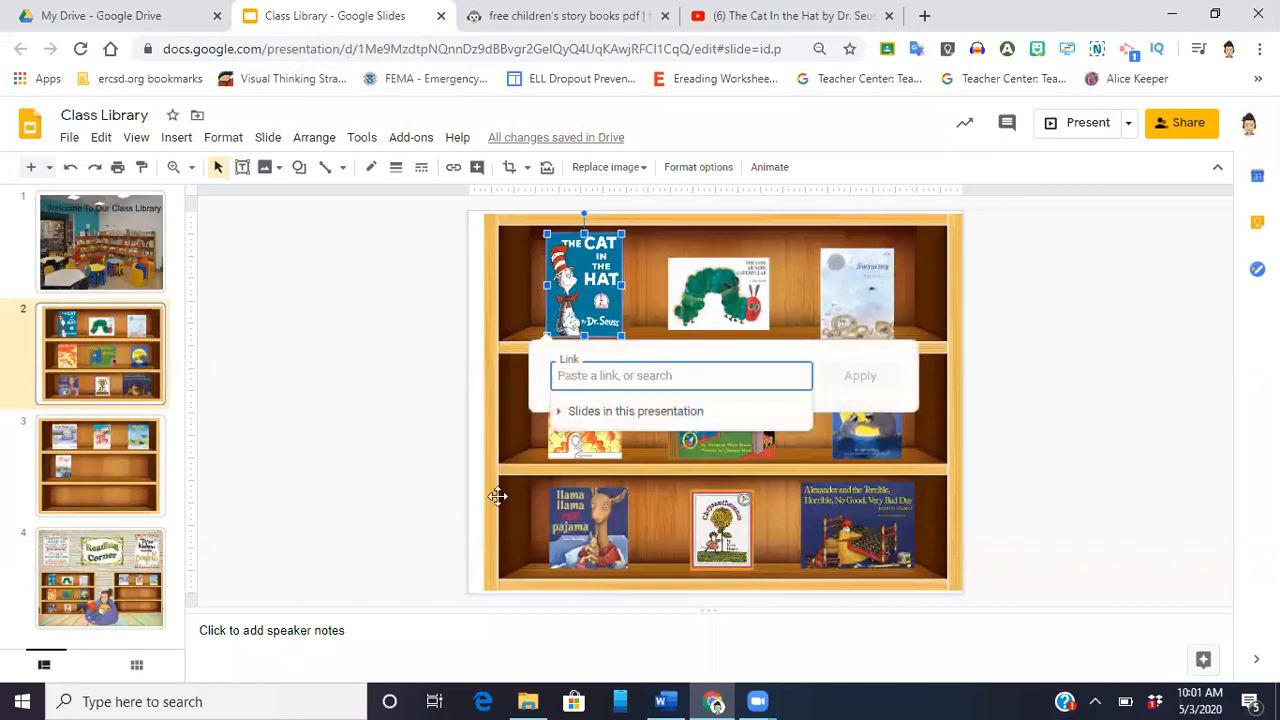
pyautogui.write('https://youtu.be/-LL62u6-OjY')
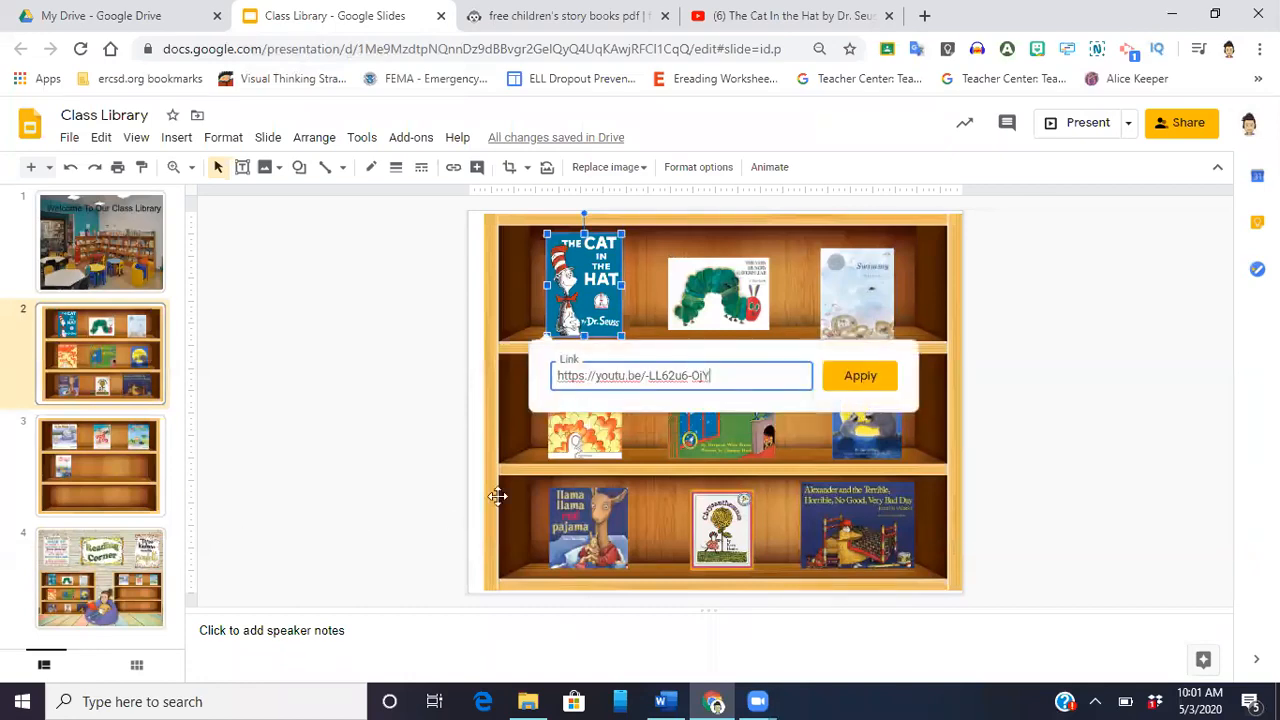
pyautogui.click(860, 376)
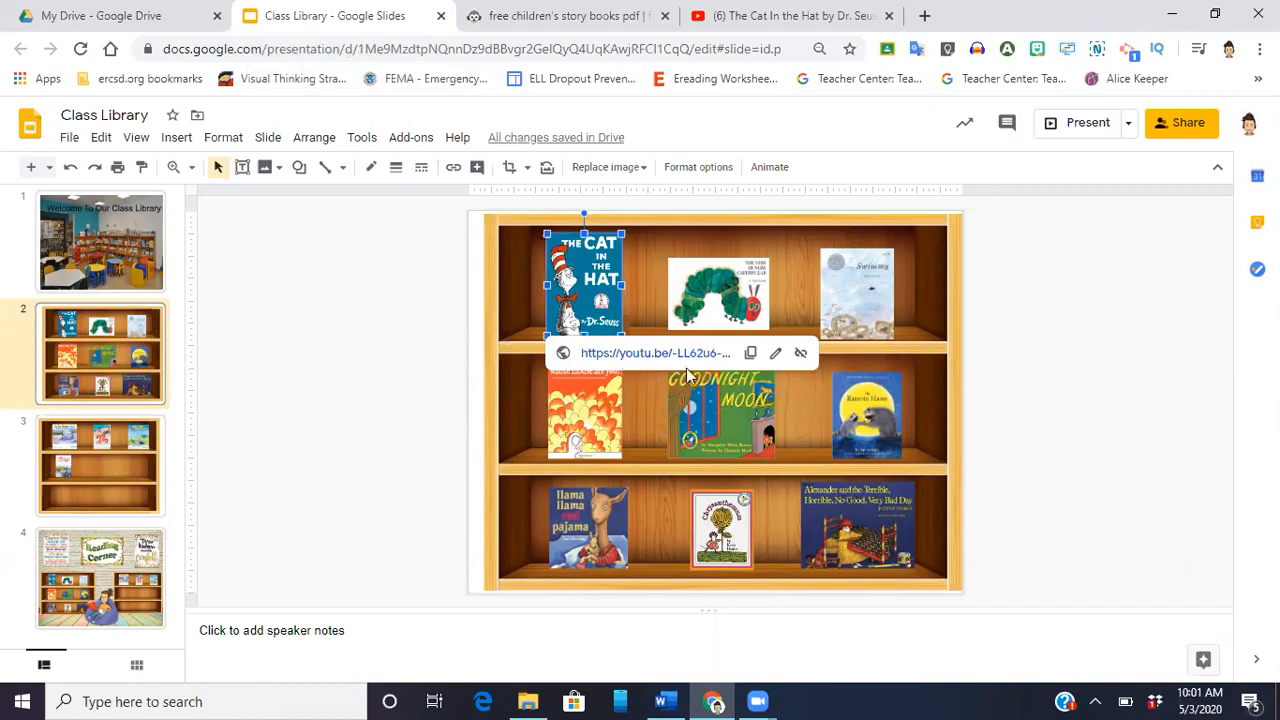
pyautogui.moveTo(720, 300)
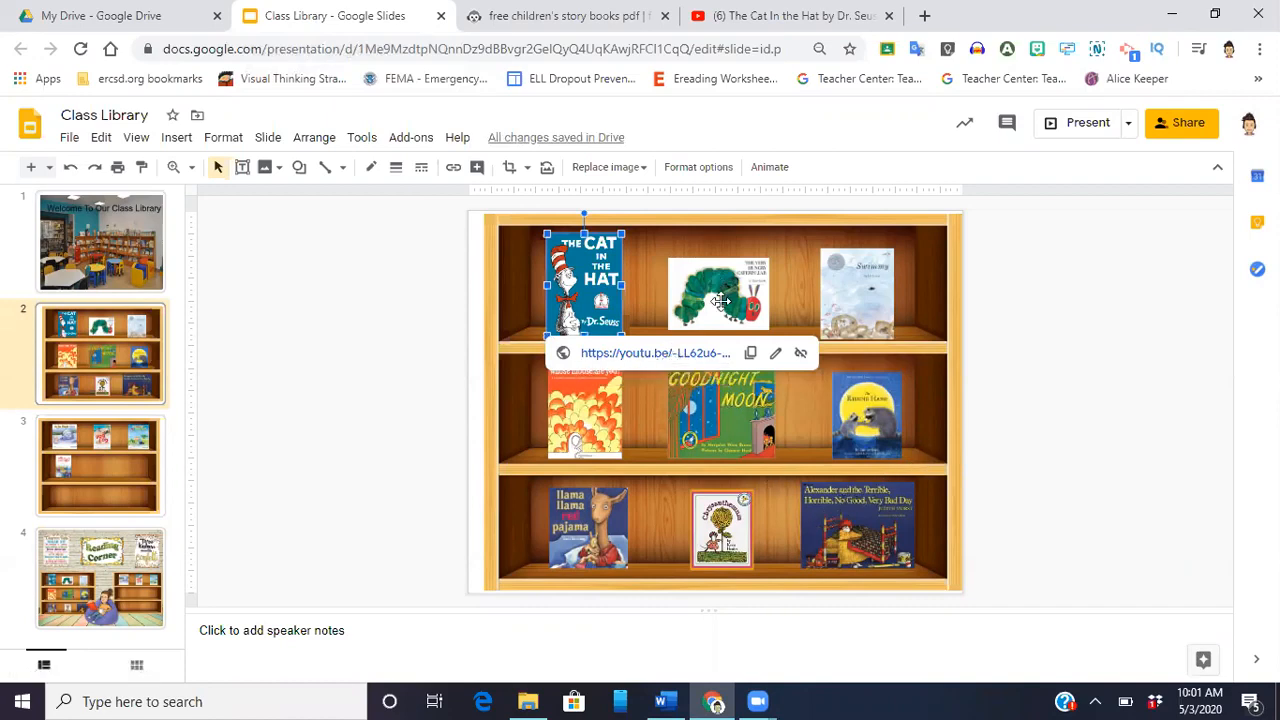
# Verify the video links on the caterpillar and Swimmy covers
pyautogui.click(770, 352)
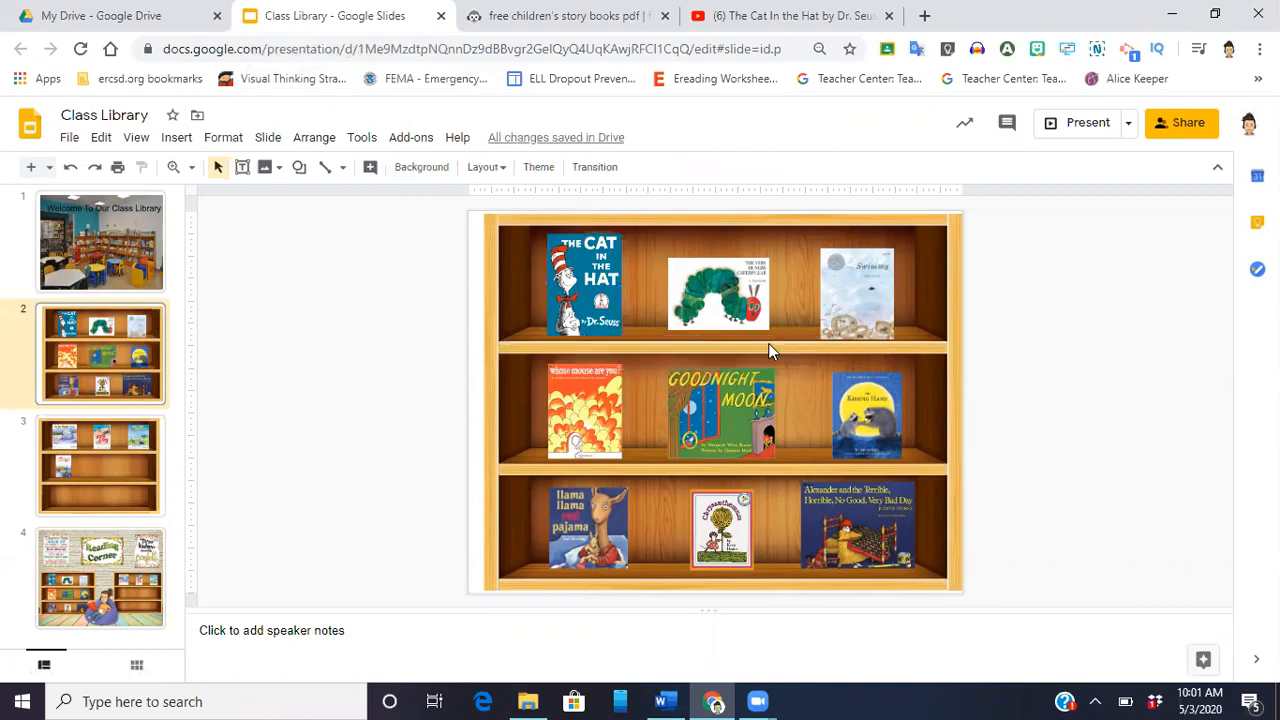
pyautogui.click(718, 292)
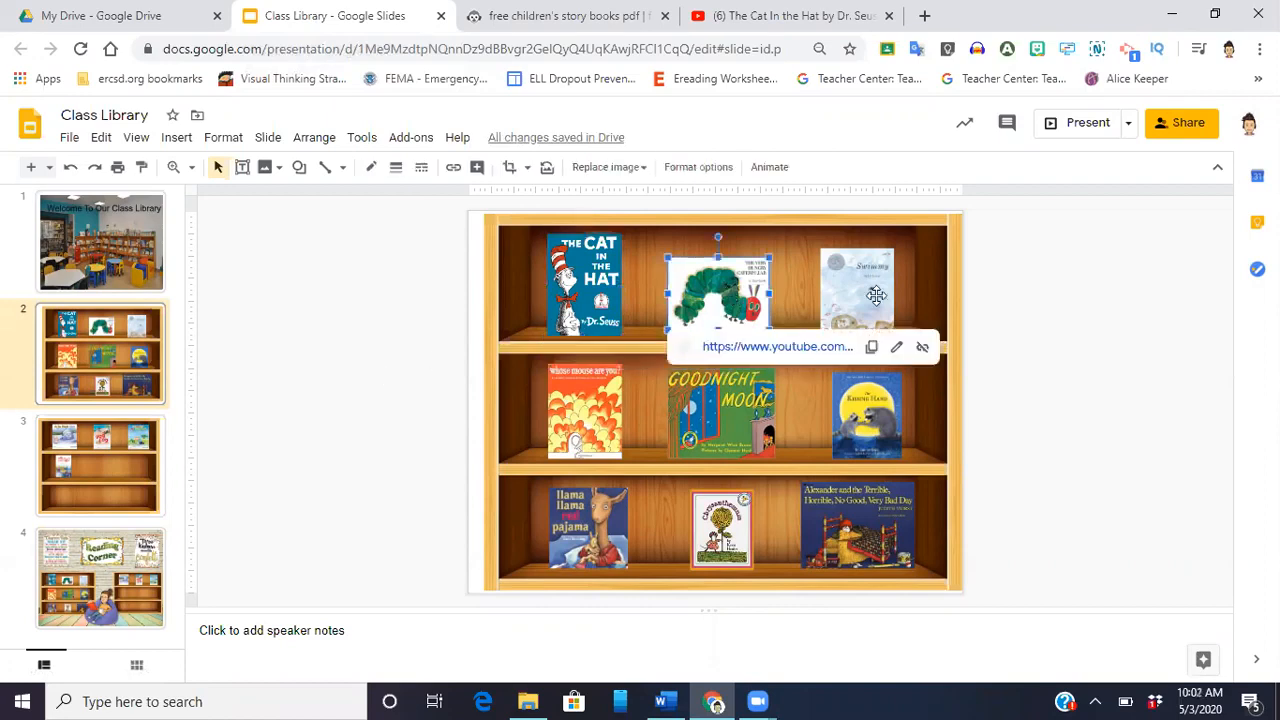
pyautogui.click(856, 290)
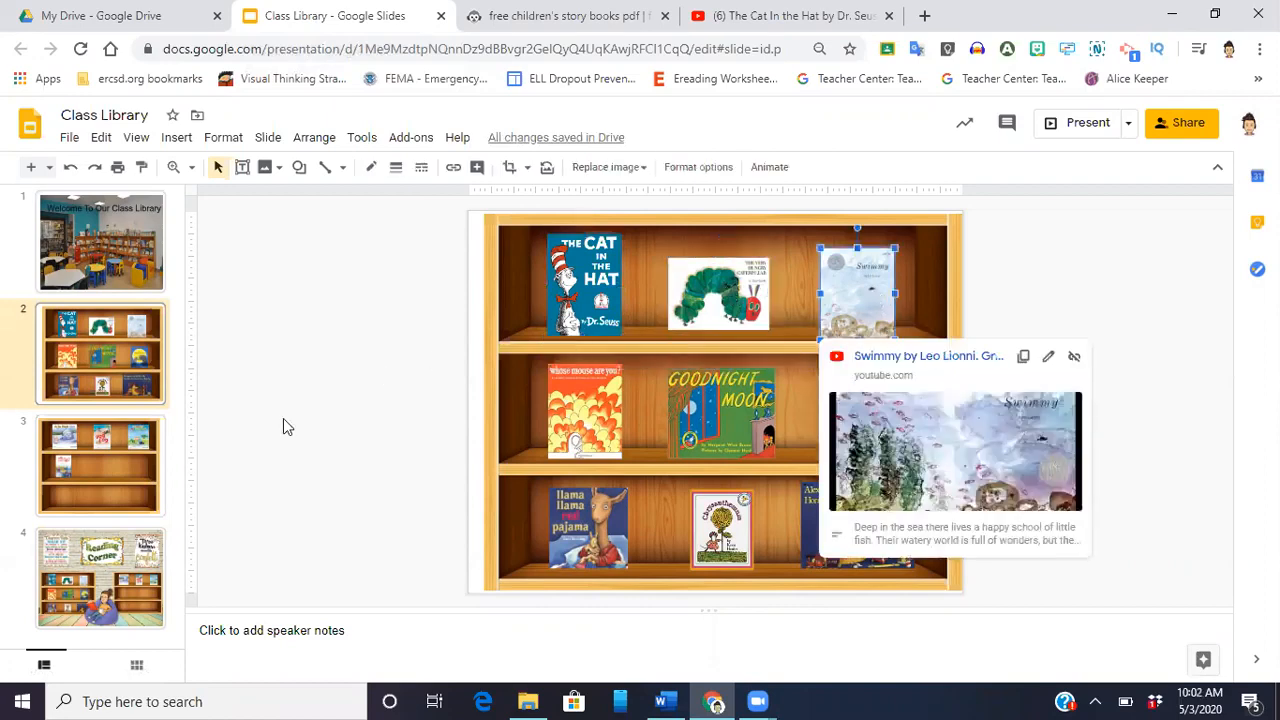
pyautogui.click(290, 424)
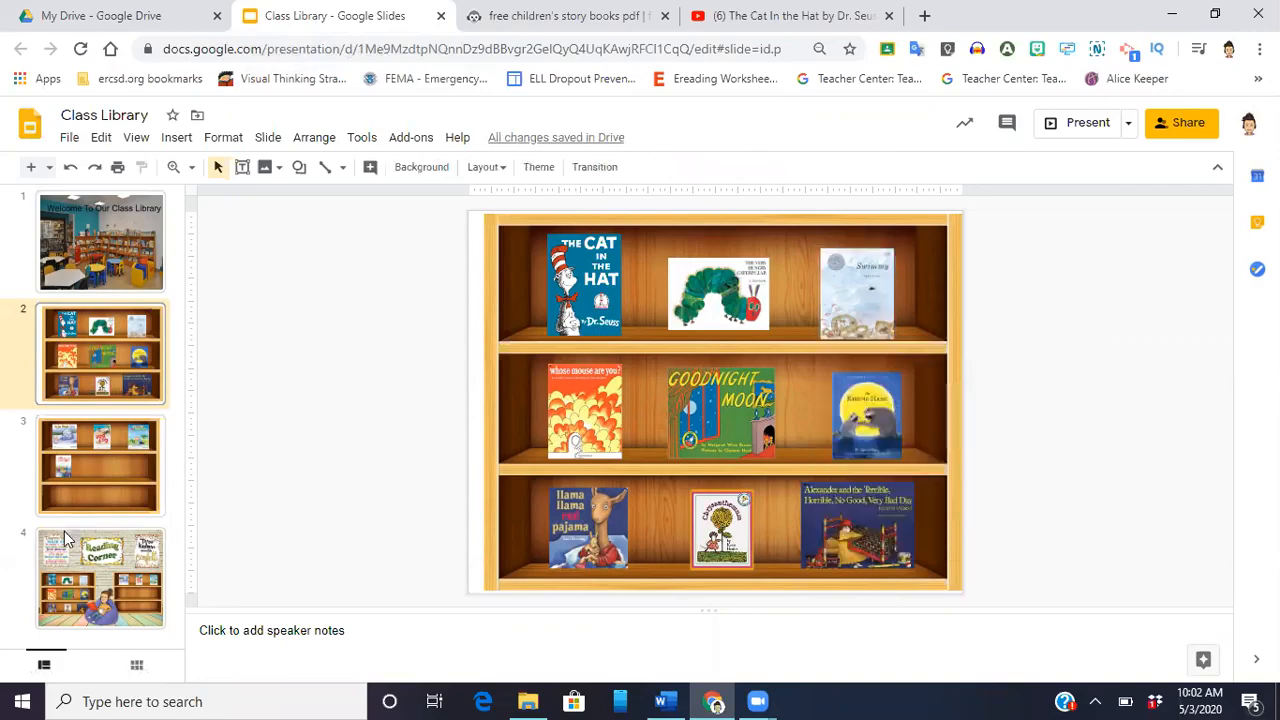
# Bring up the four-cover bookshelf slide
pyautogui.click(100, 464)
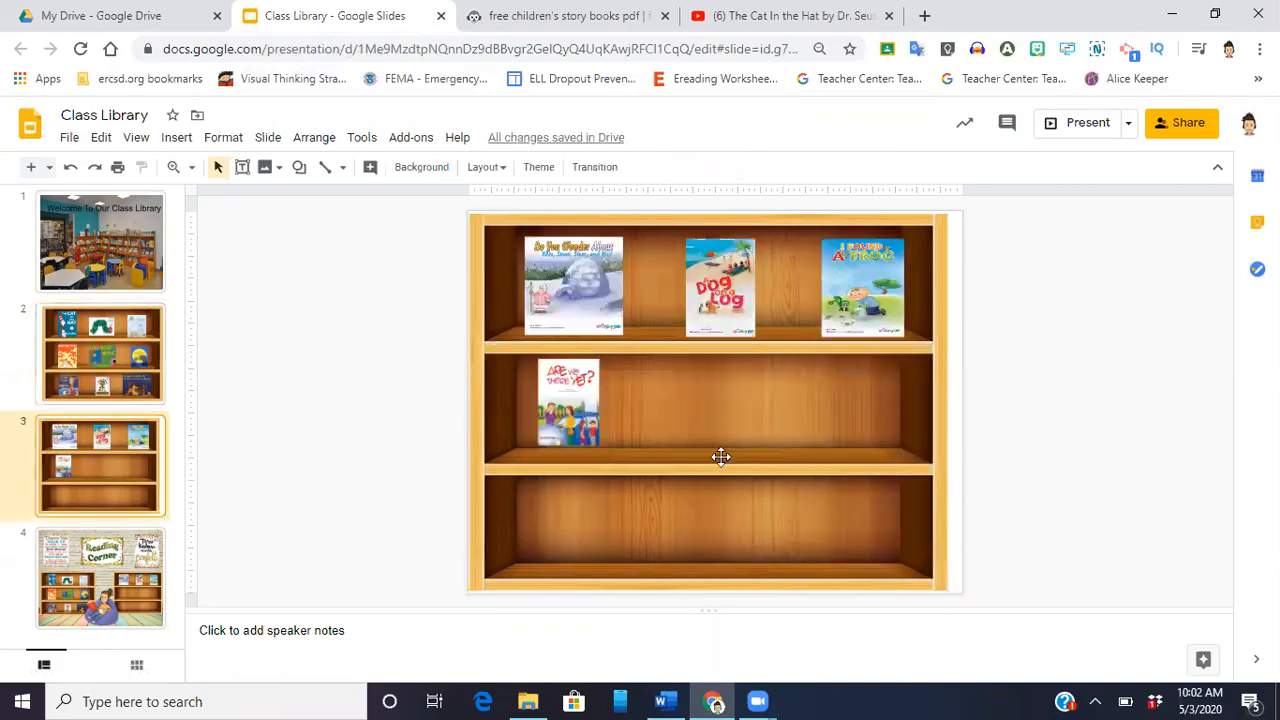
pyautogui.moveTo(644, 410)
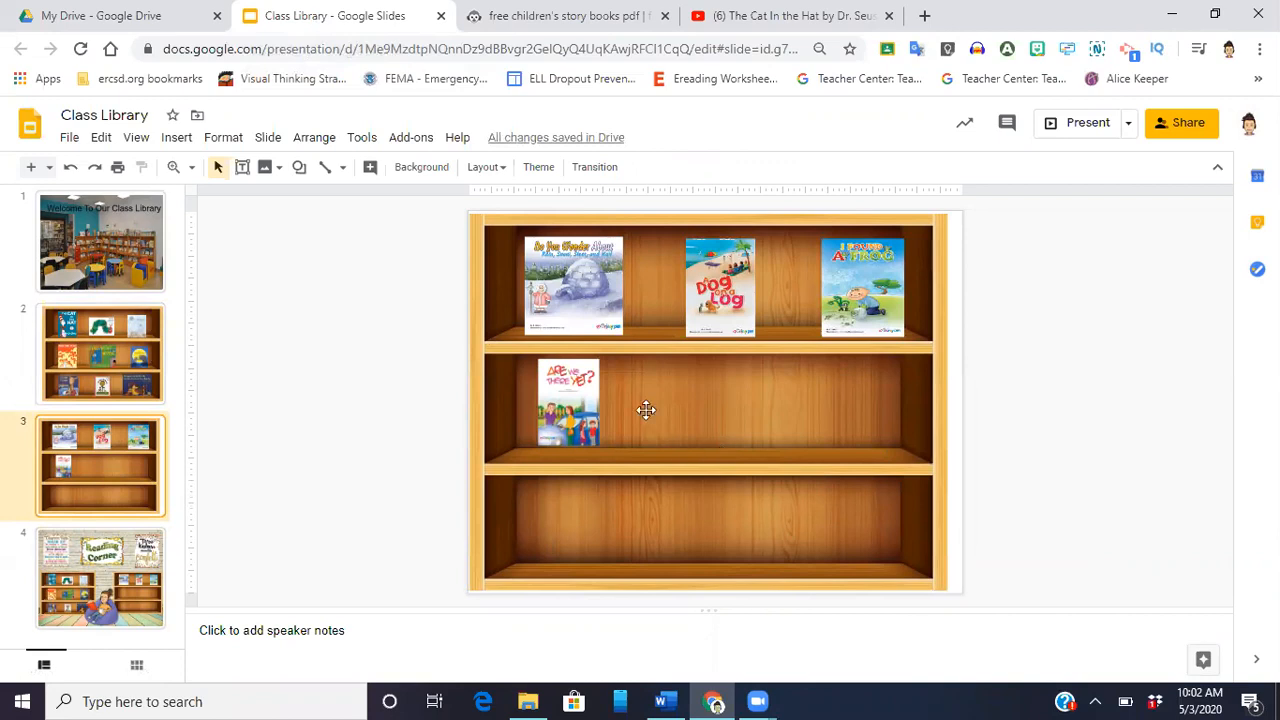
pyautogui.moveTo(650, 376)
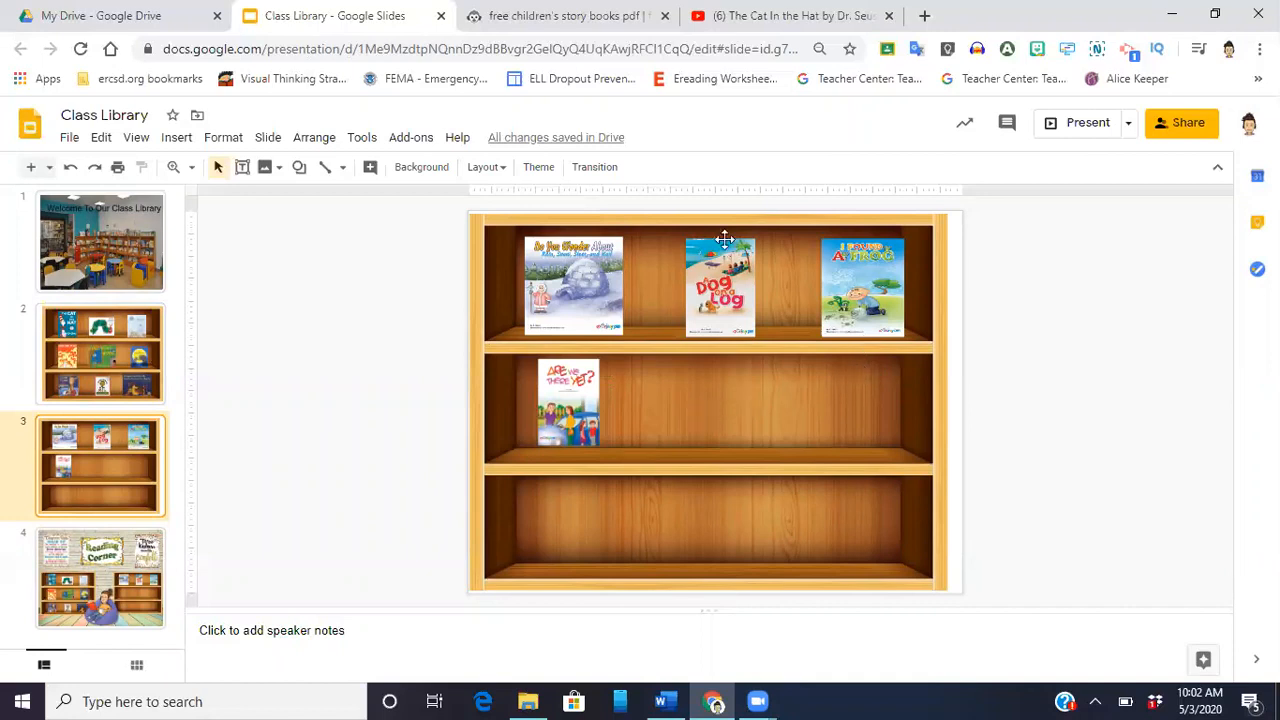
pyautogui.moveTo(564, 16)
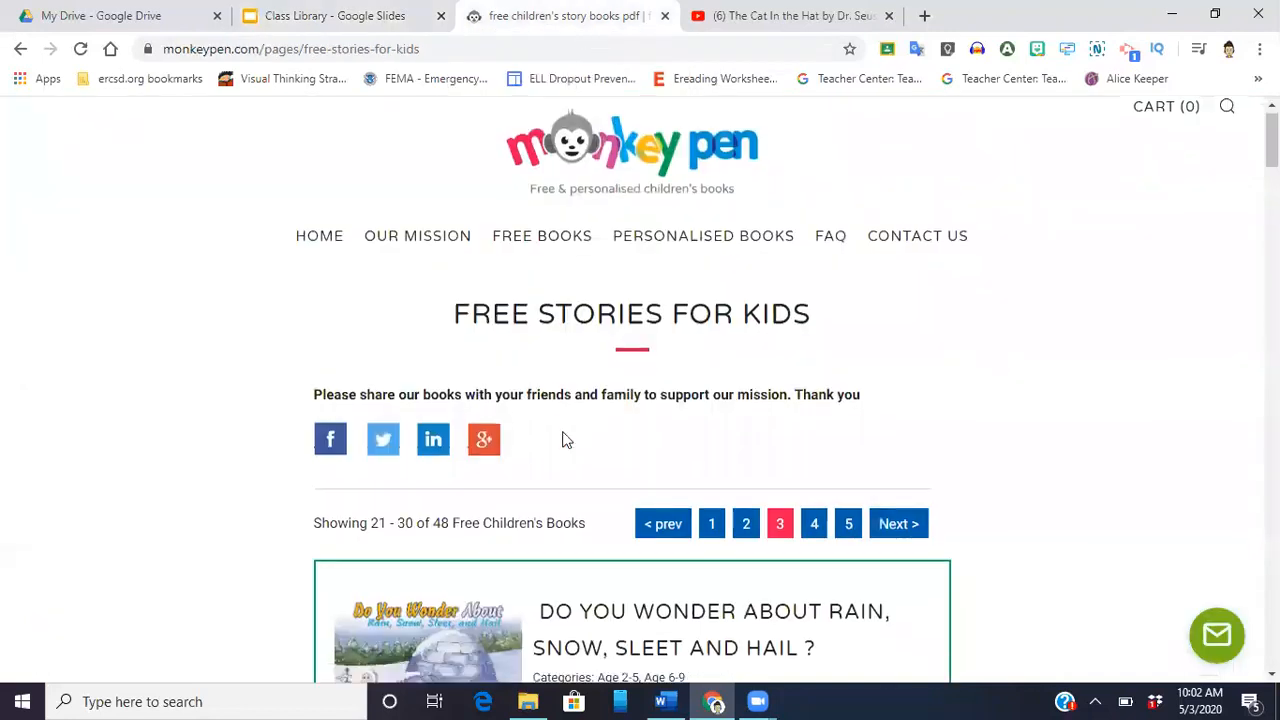
# Copy the Dragons cover image from the Monkey Pen free stories page
pyautogui.scroll(-3)
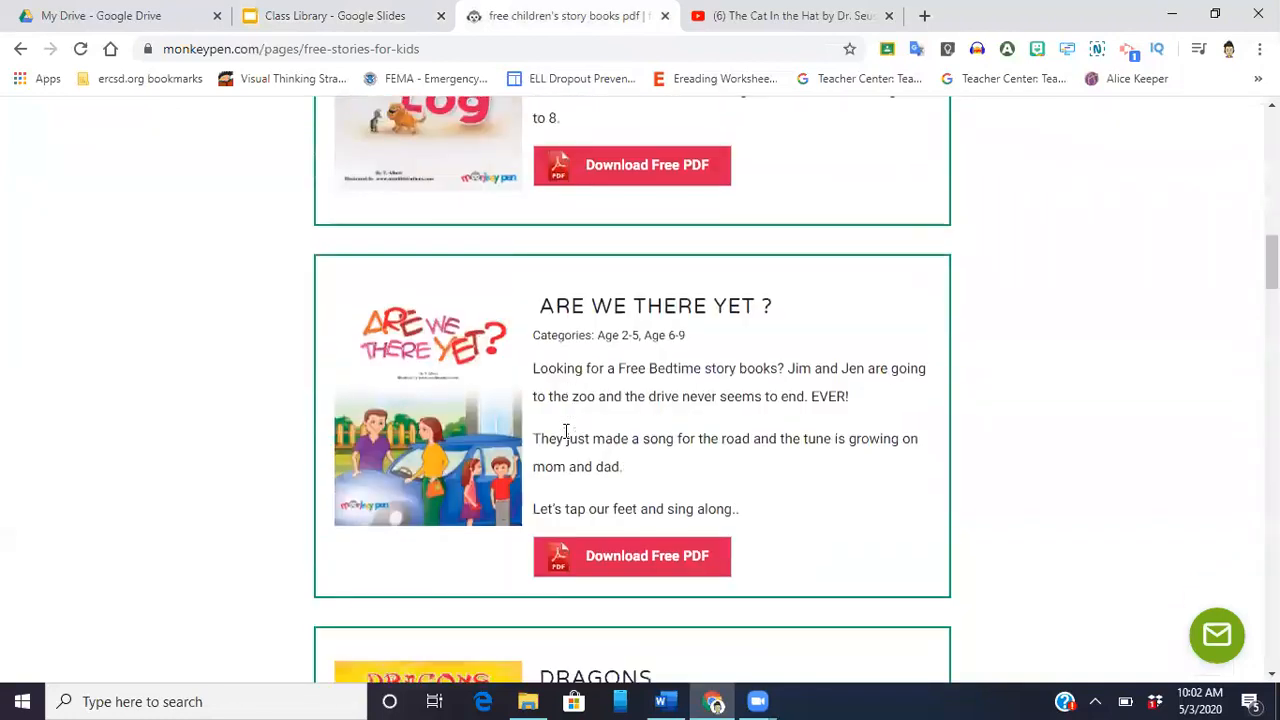
pyautogui.scroll(-3)
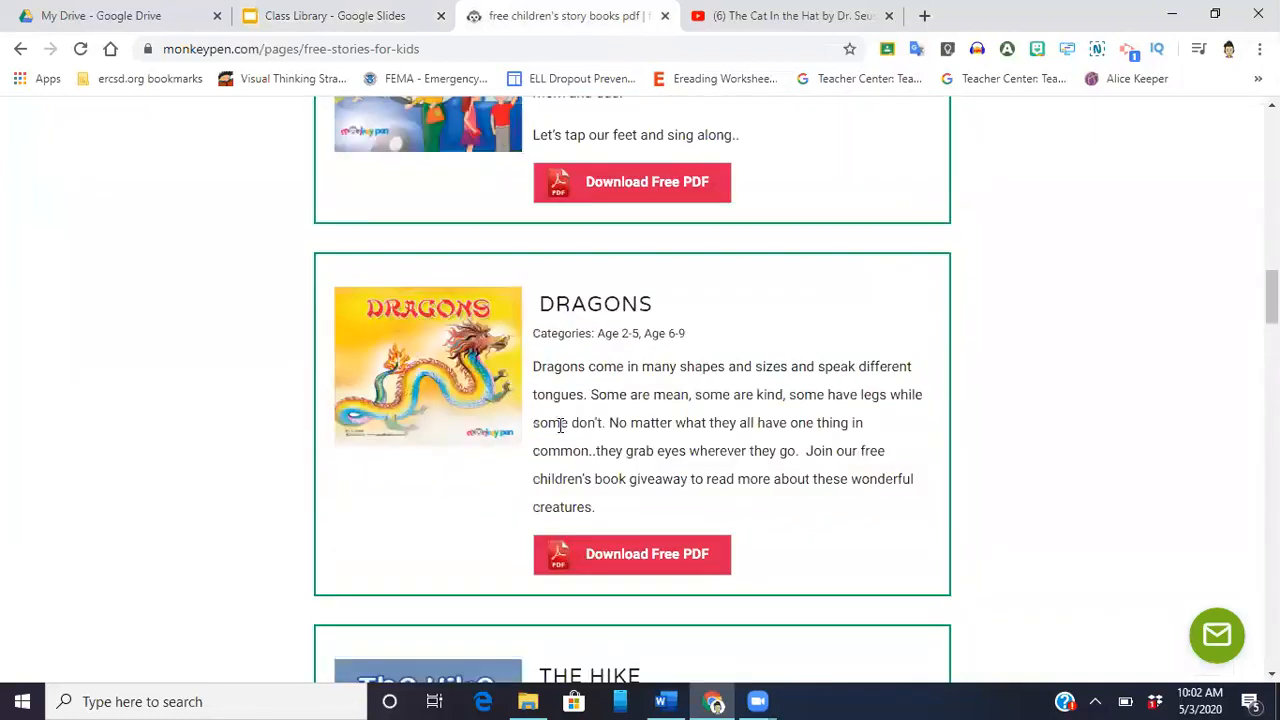
pyautogui.rightClick(428, 400)
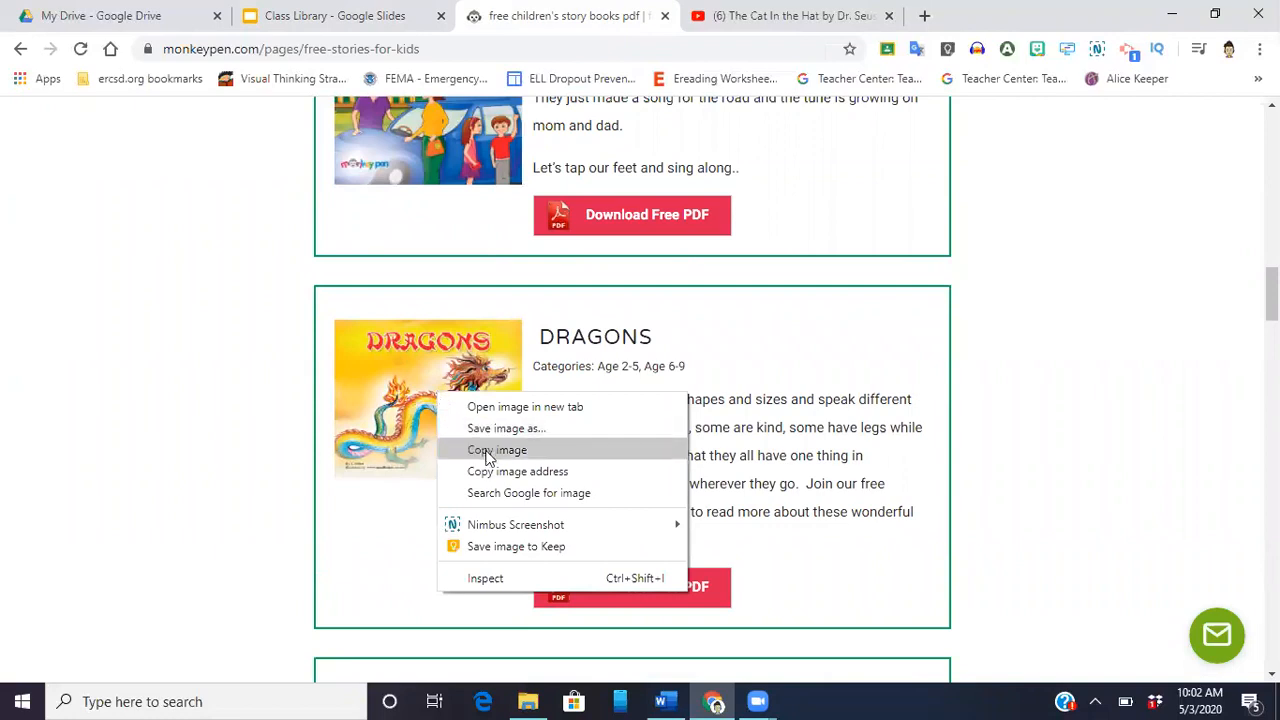
pyautogui.click(332, 16)
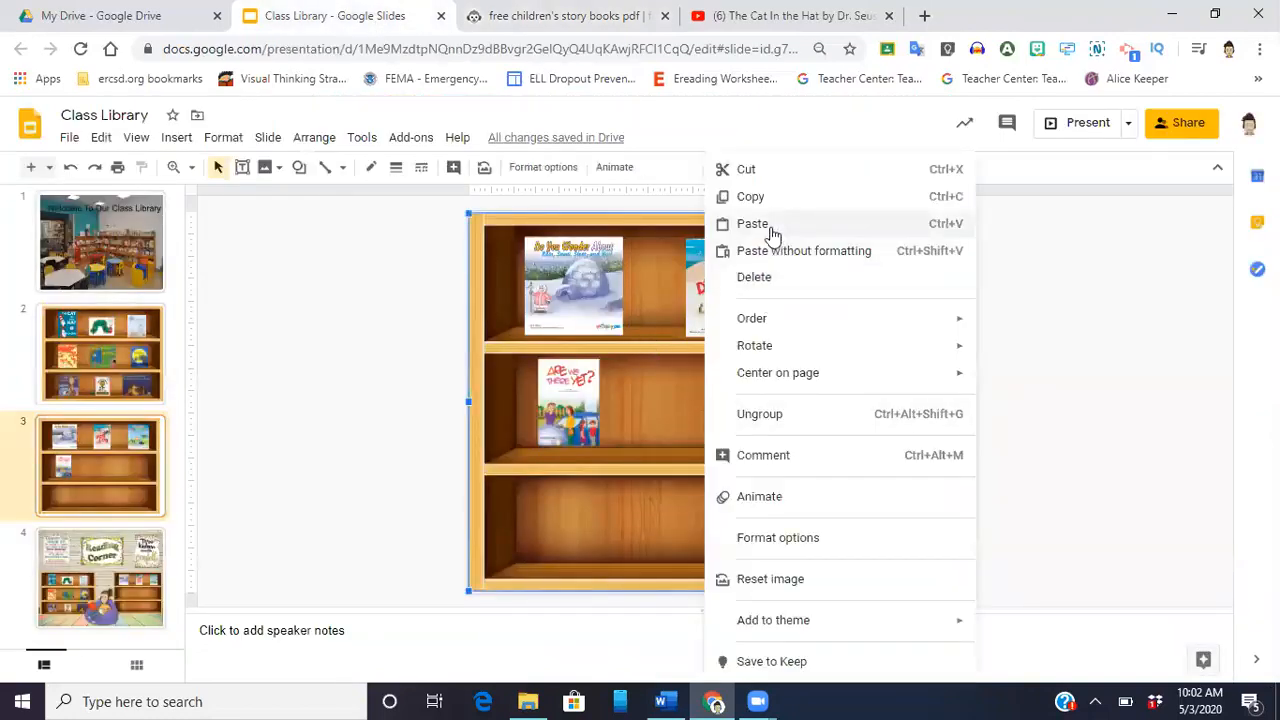
# Paste the Dragons cover and place it on the middle shelf beside Are We There Yet?
pyautogui.click(752, 224)
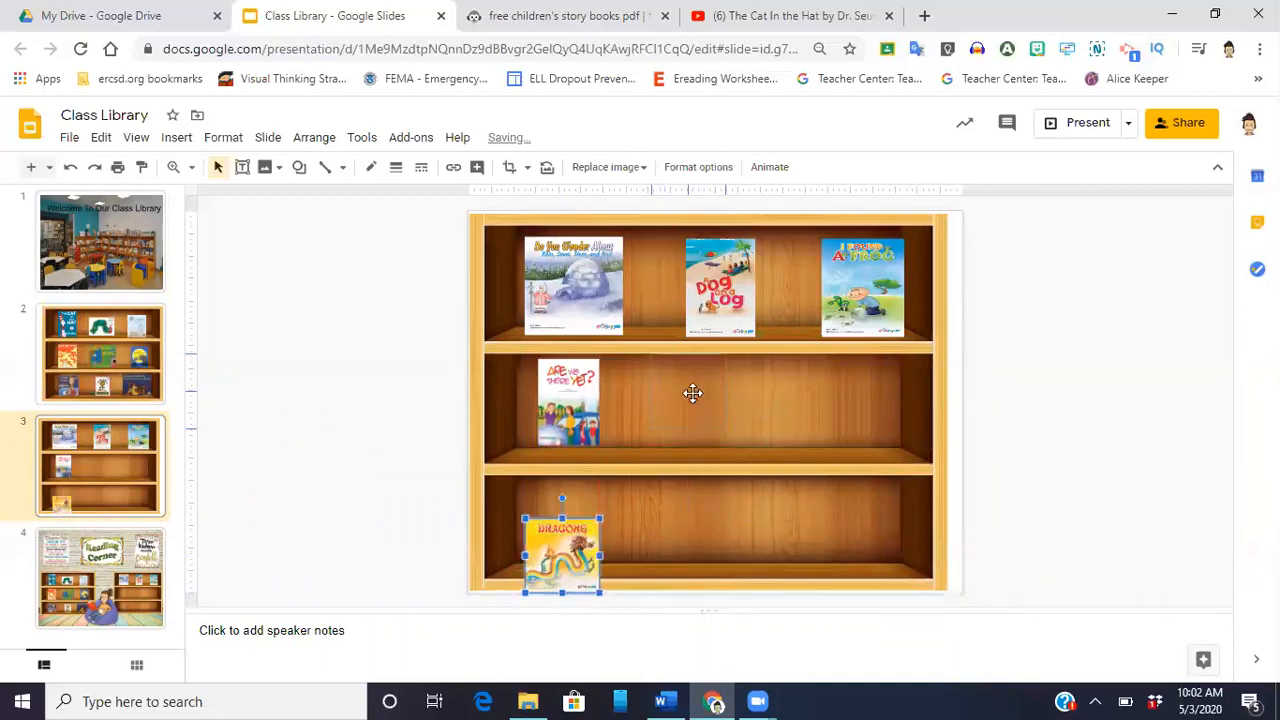
pyautogui.moveTo(560, 552); pyautogui.dragTo(716, 400)
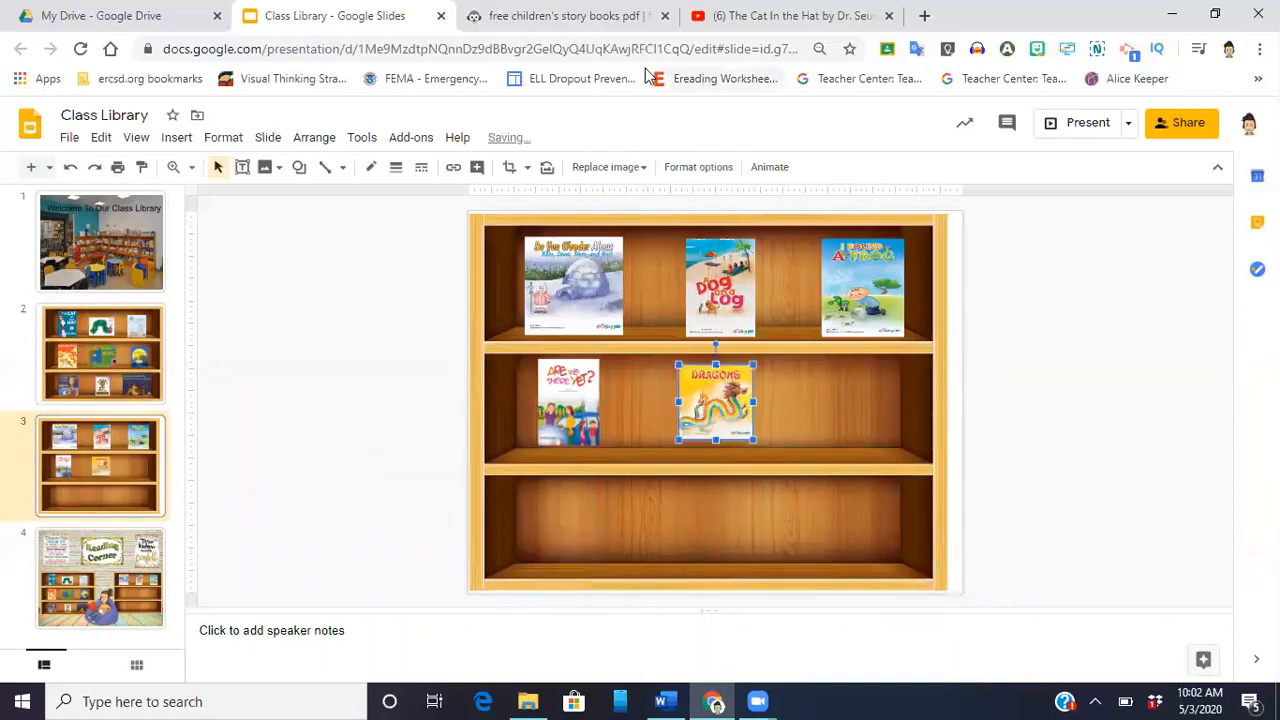
pyautogui.click(560, 16)
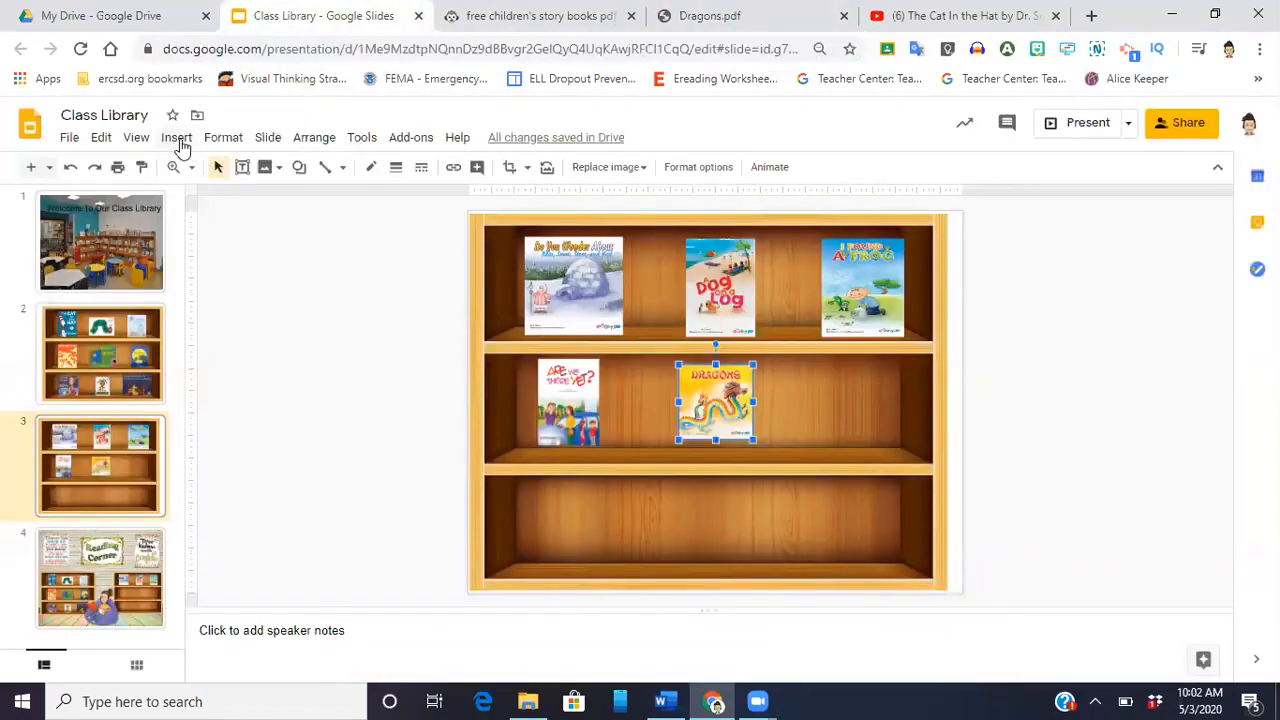
# Link the Dragons cover to the Dragons PDF, then move to the Reading Corner slide
pyautogui.click(176, 136)
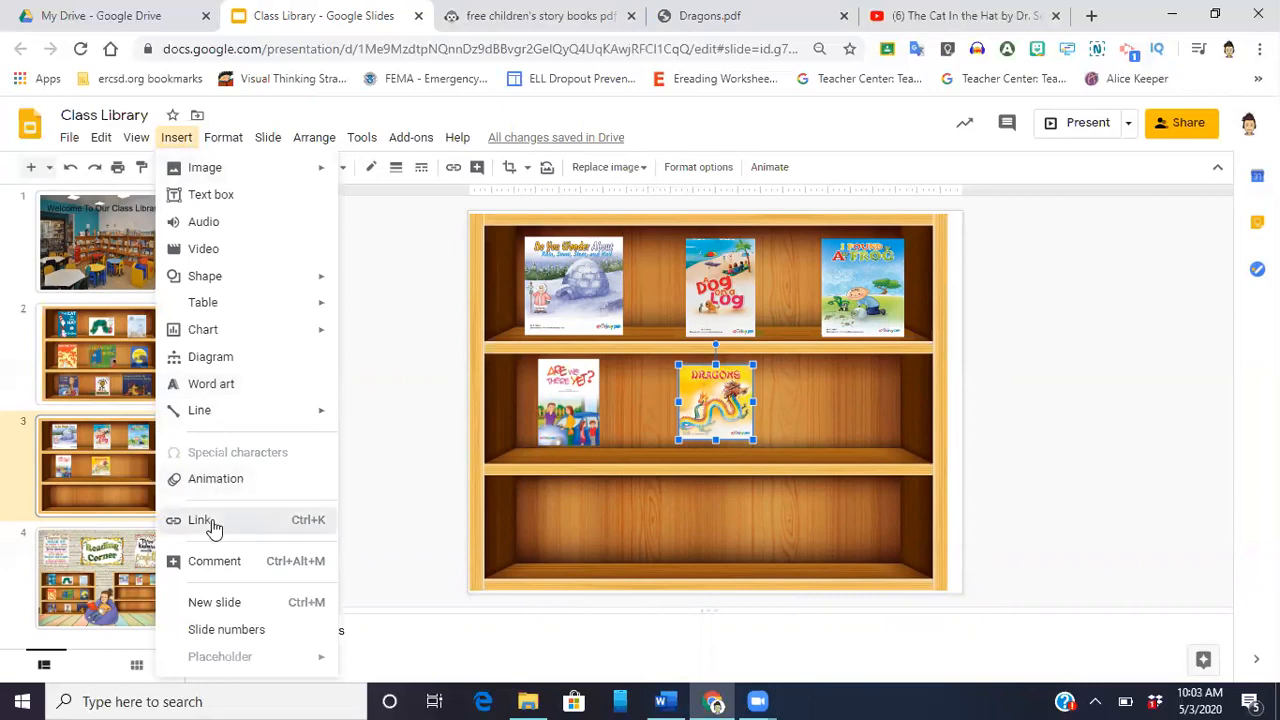
pyautogui.click(200, 520)
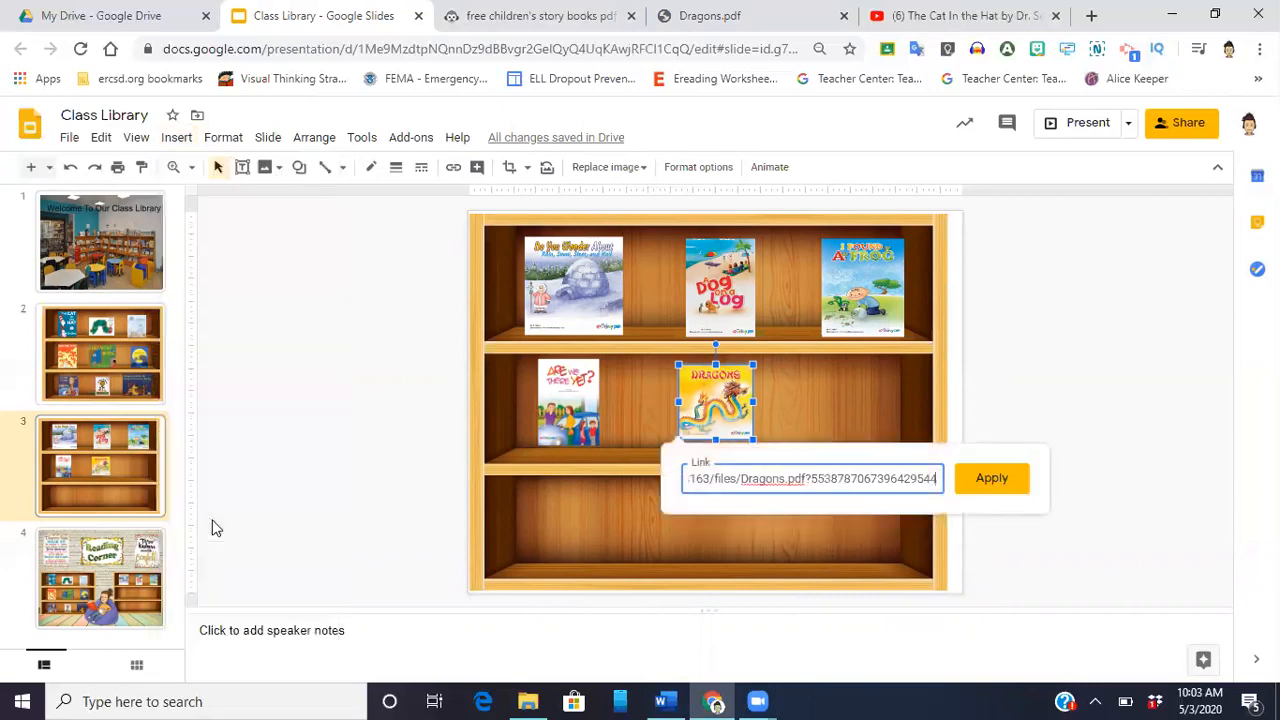
pyautogui.click(992, 478)
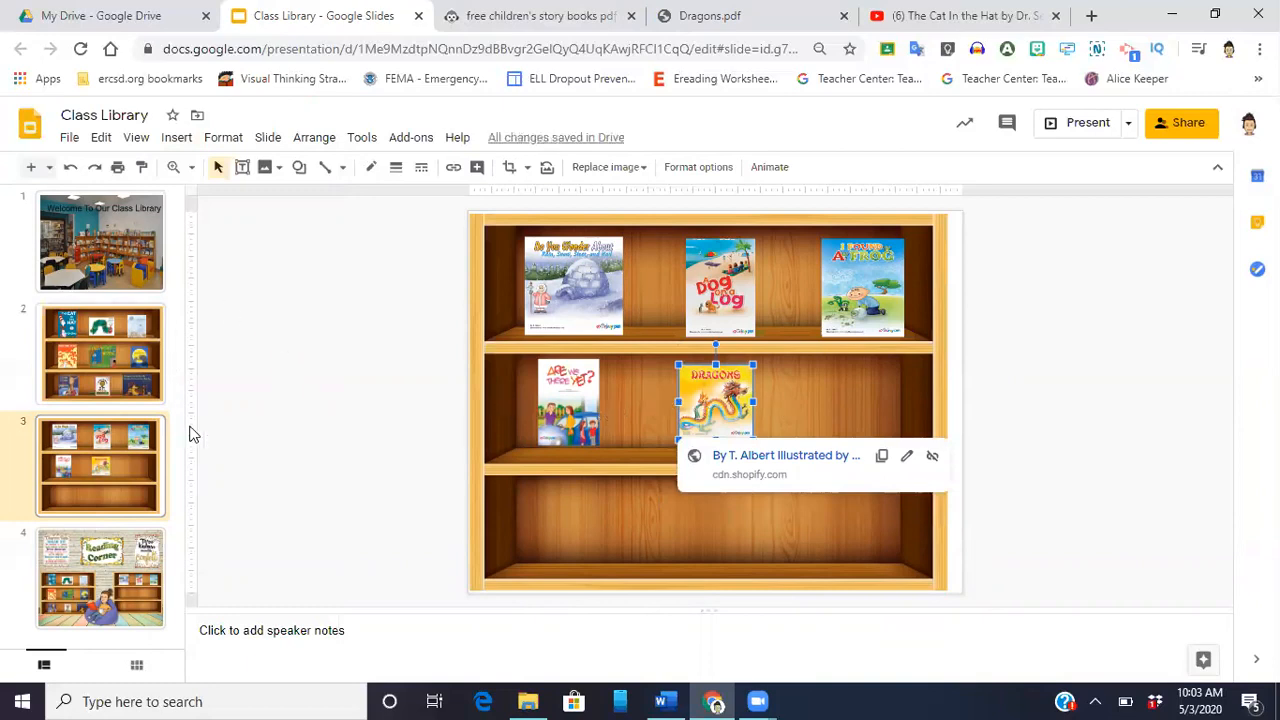
pyautogui.moveTo(448, 536)
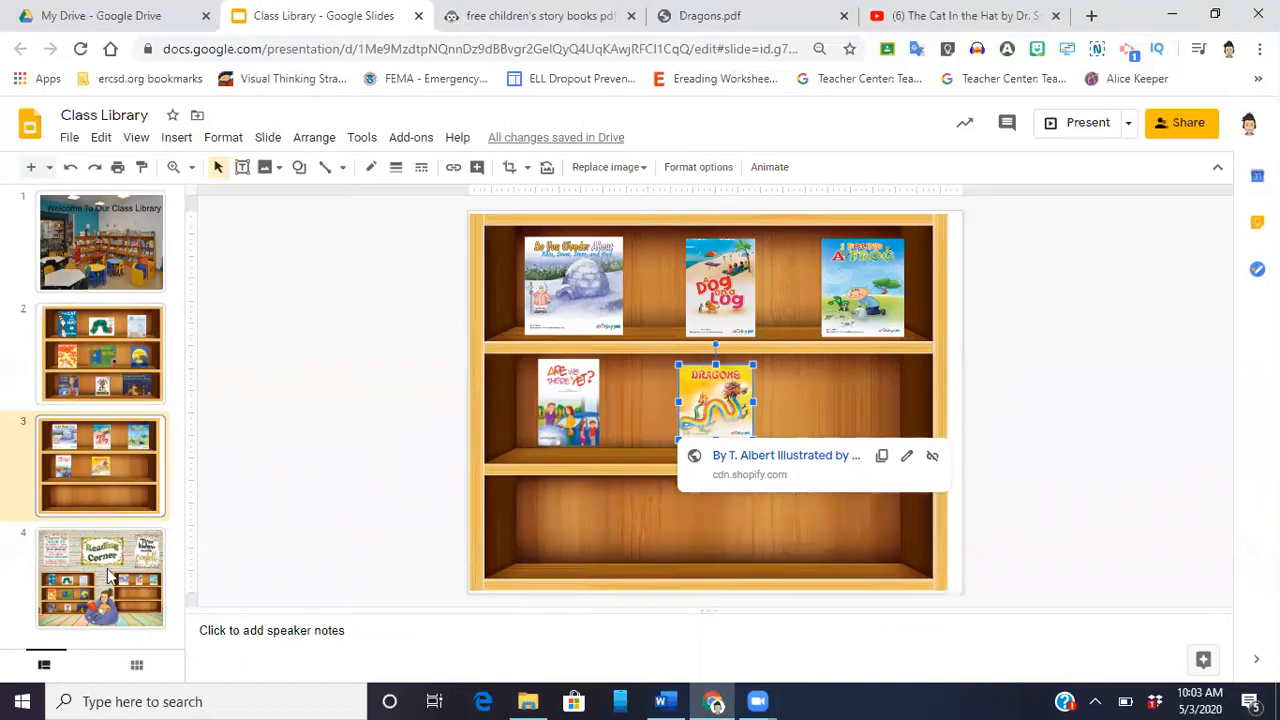
pyautogui.click(100, 578)
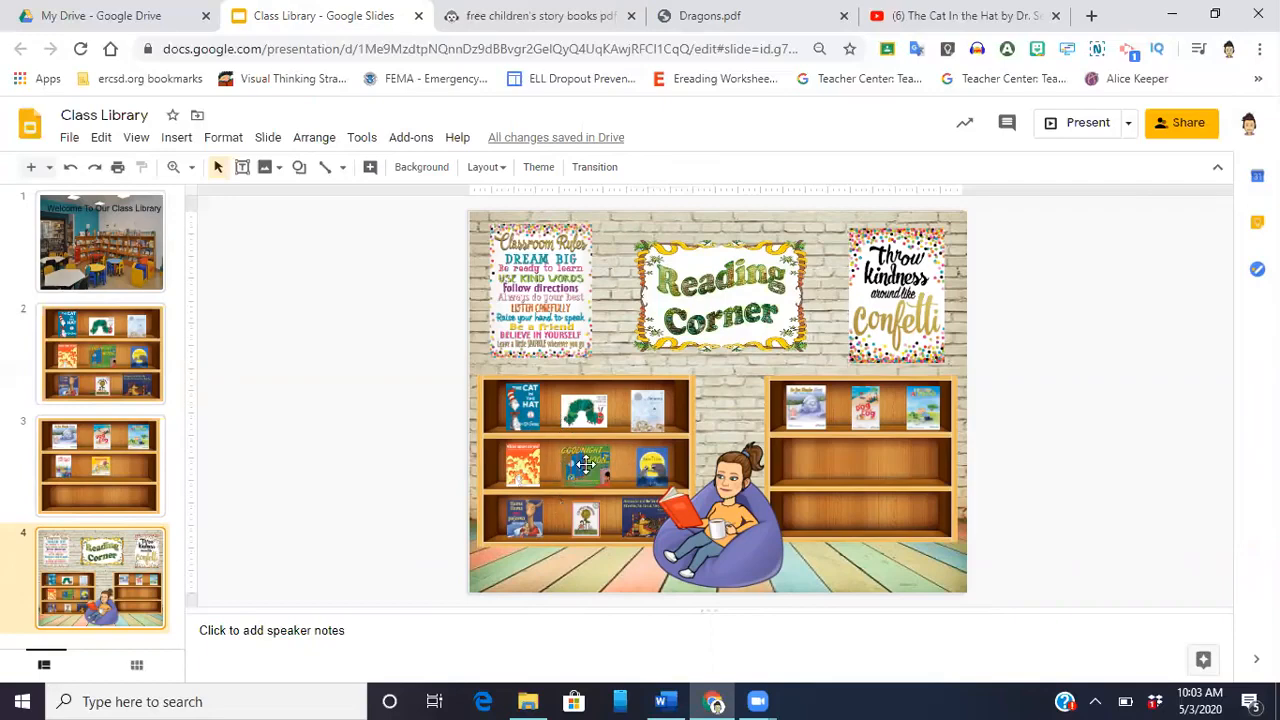
pyautogui.moveTo(524, 404)
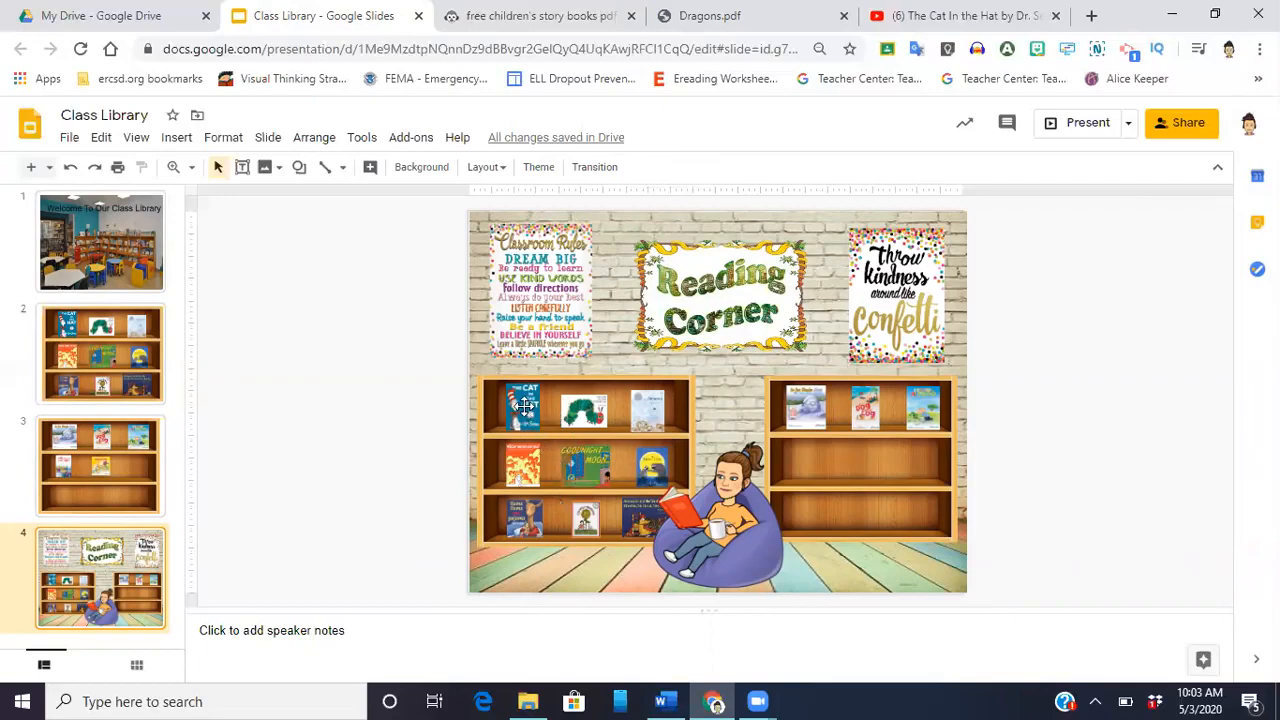
pyautogui.moveTo(844, 424)
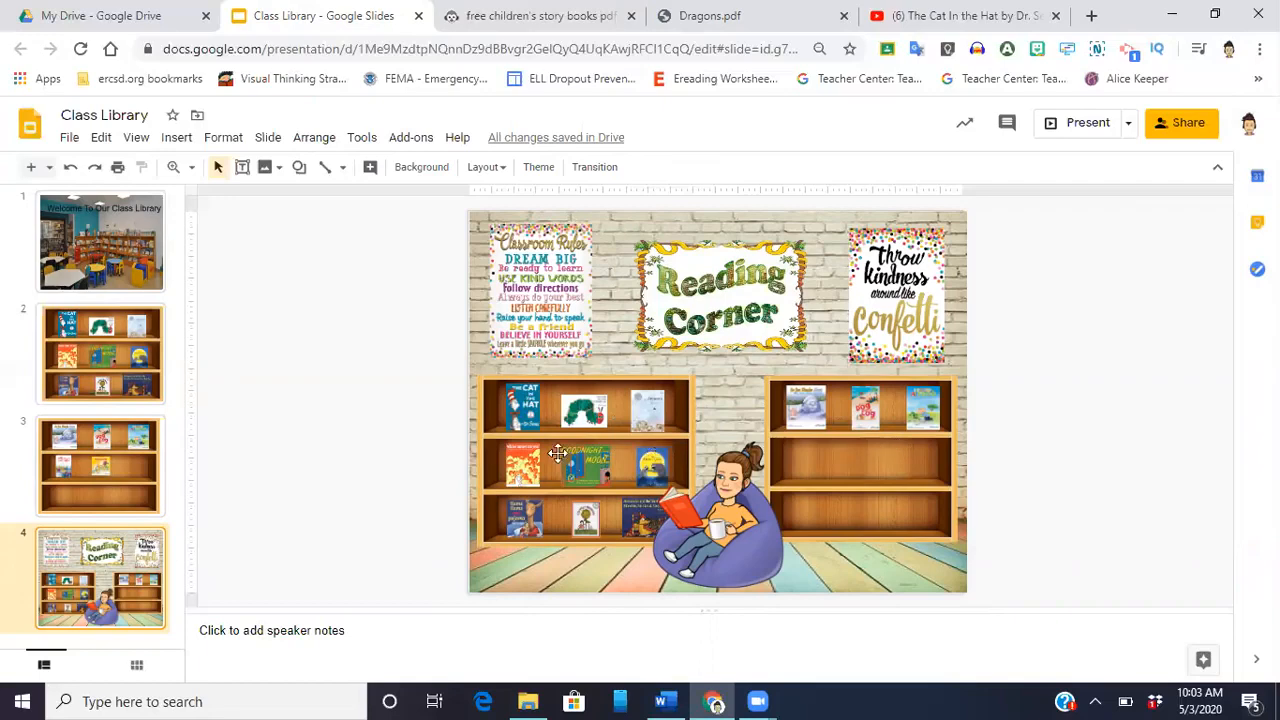
pyautogui.moveTo(532, 408)
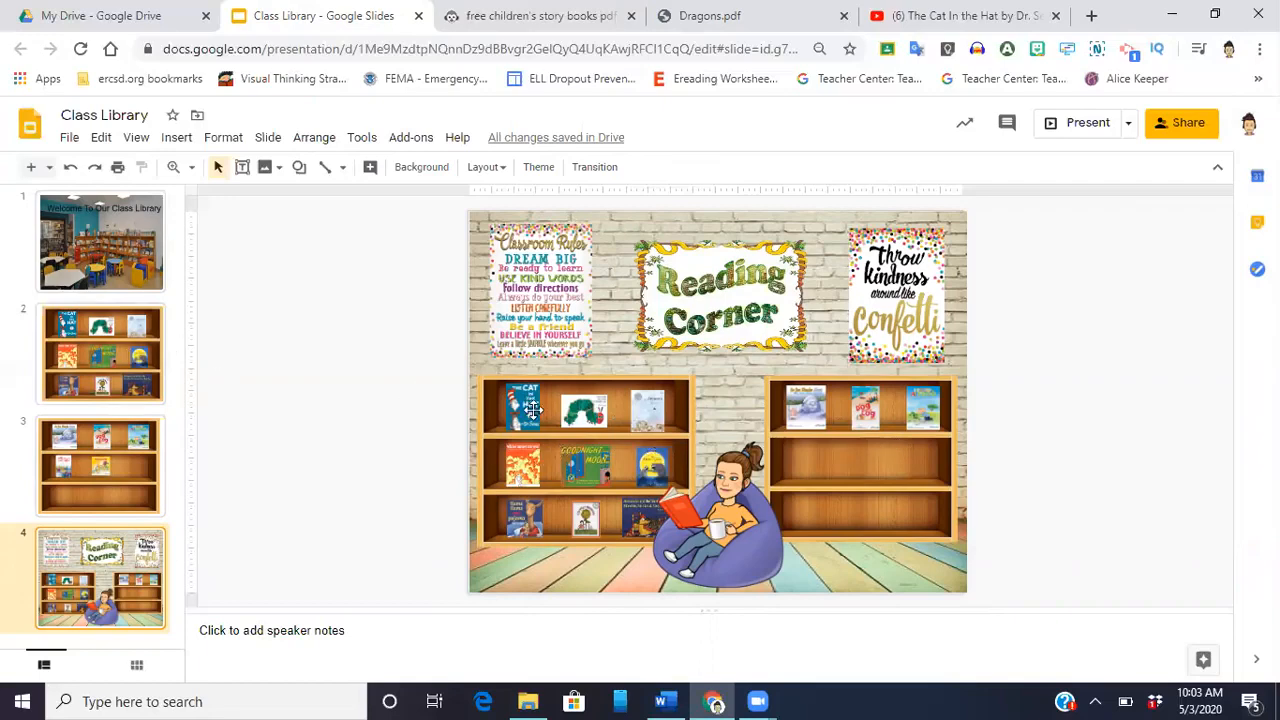
pyautogui.moveTo(630, 476)
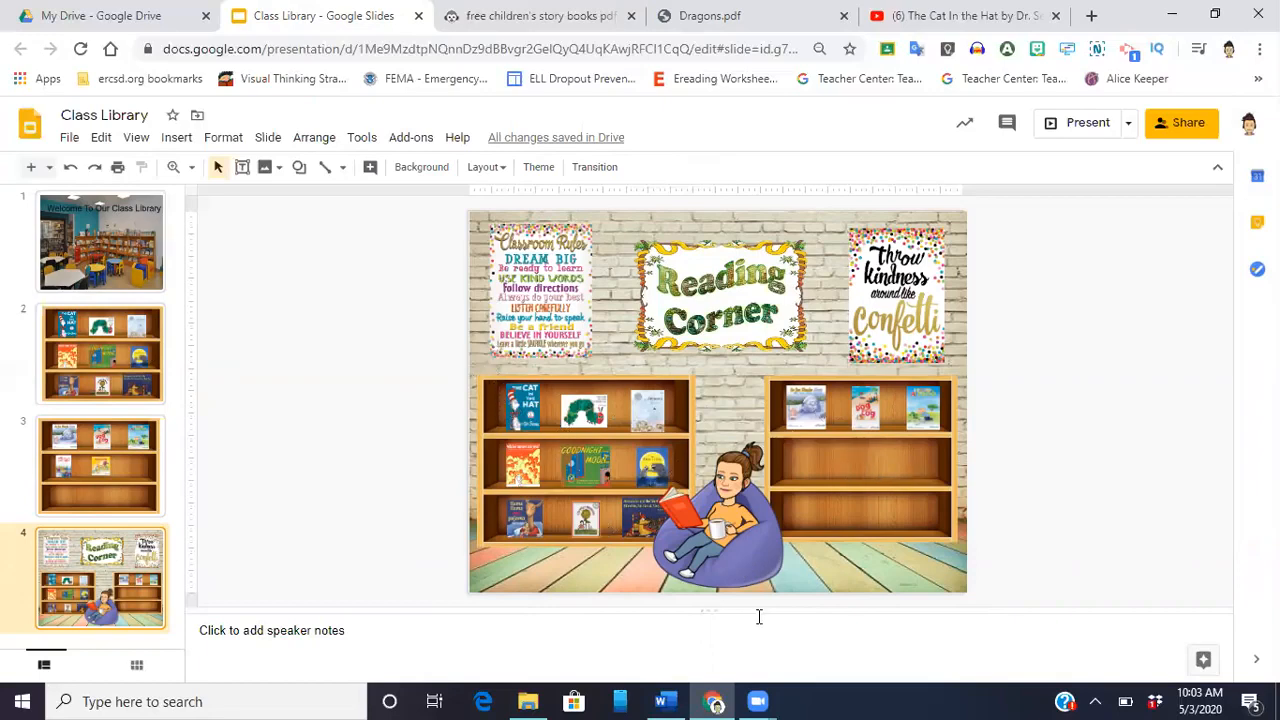
pyautogui.moveTo(798, 570)
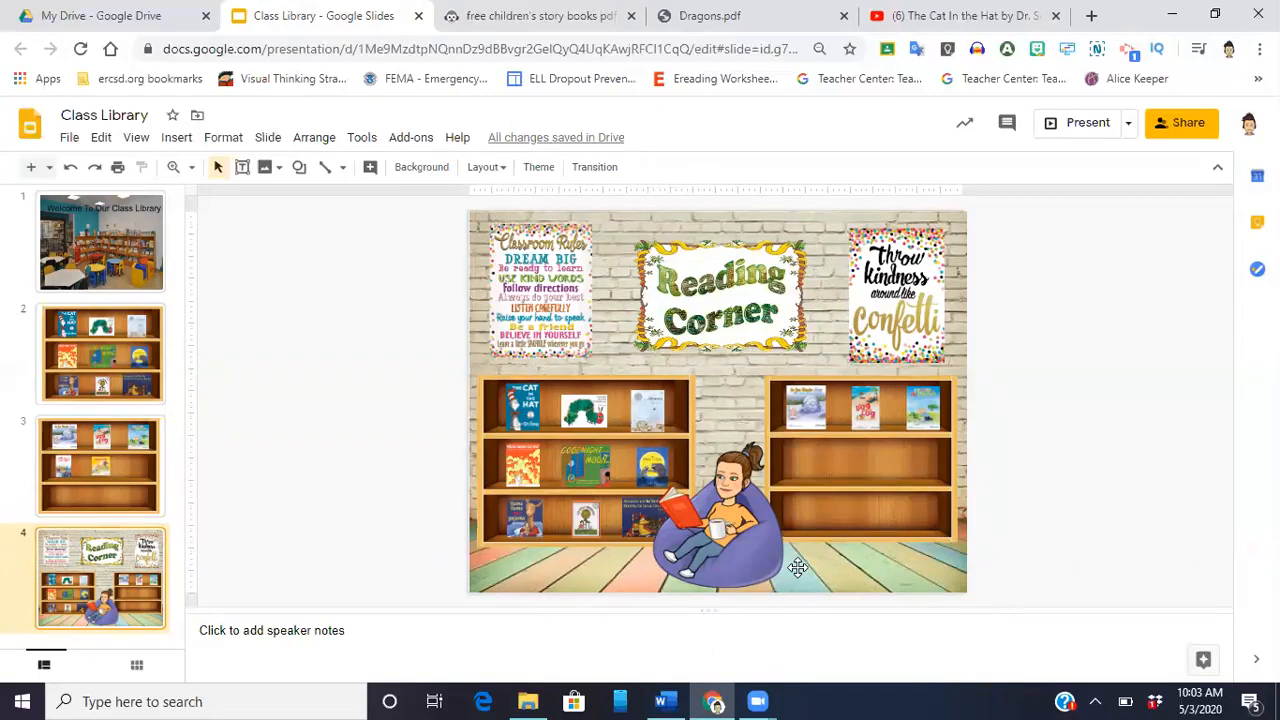
pyautogui.moveTo(742, 538)
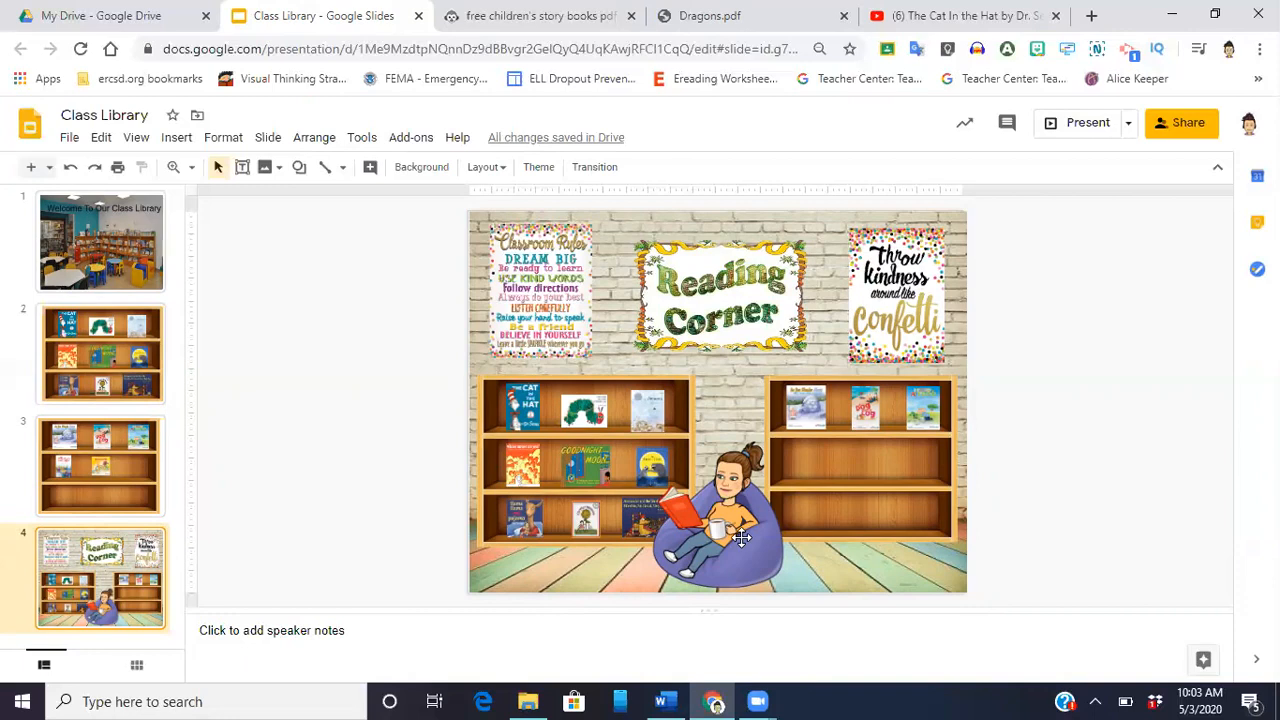
pyautogui.moveTo(758, 470)
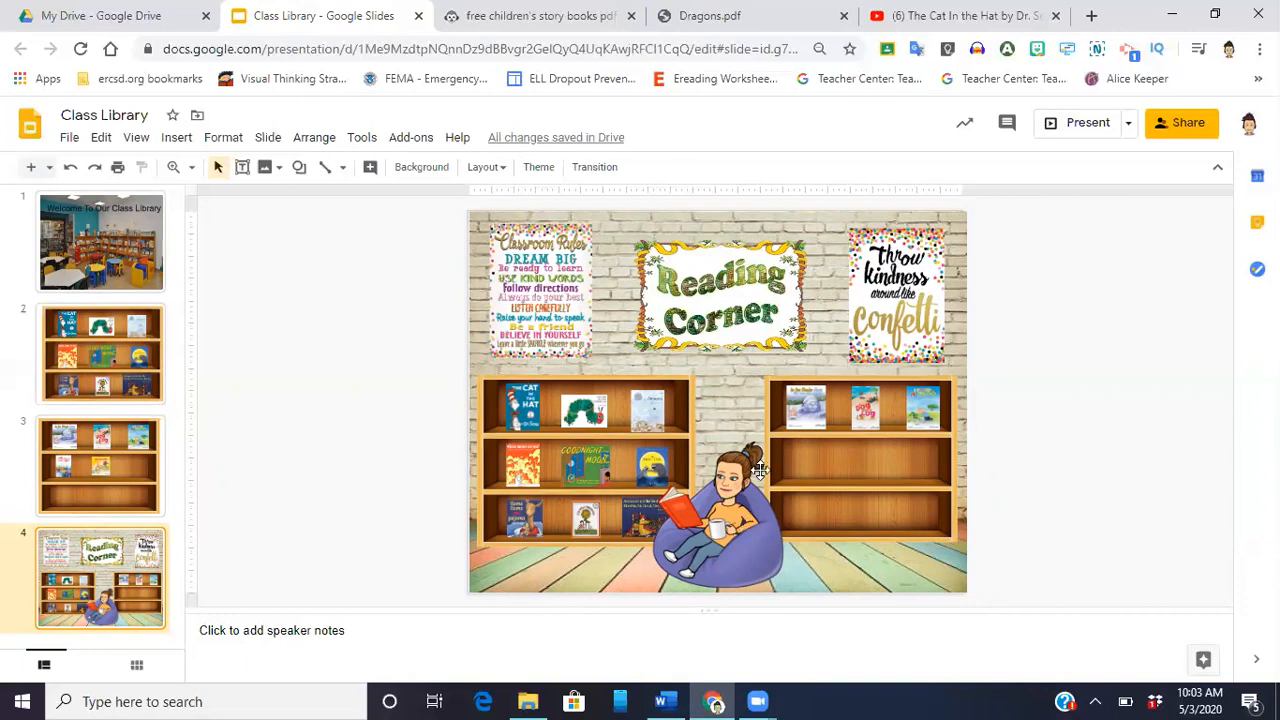
pyautogui.moveTo(908, 458)
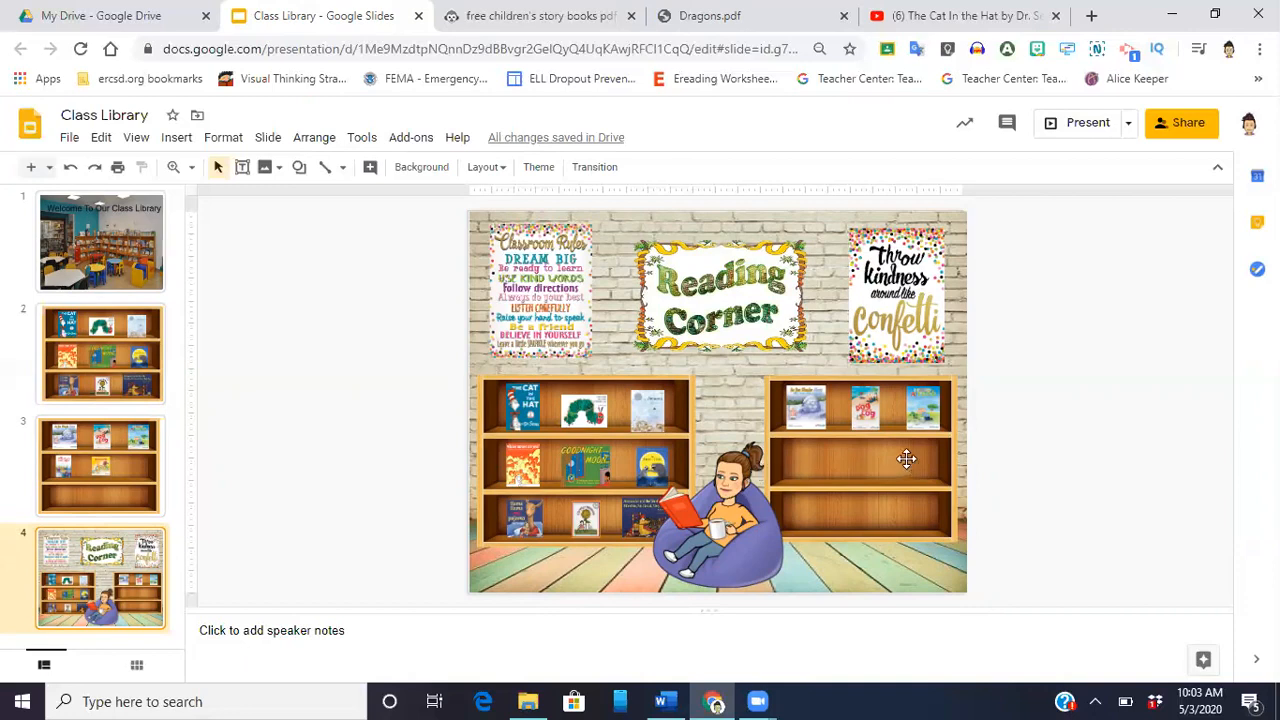